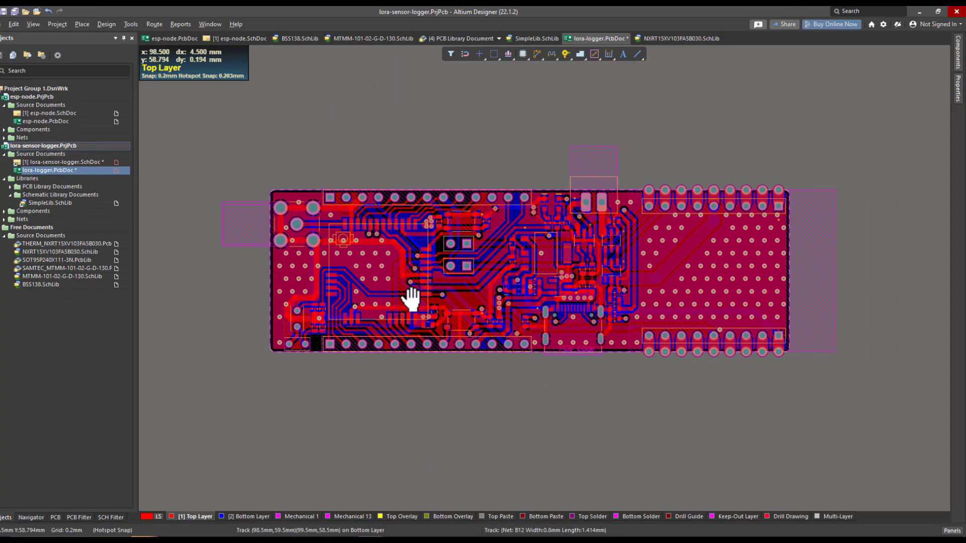
- Show the PCBWay contest's Prizes & Rules section and scroll through the listed prizes
left_click(90, 7)
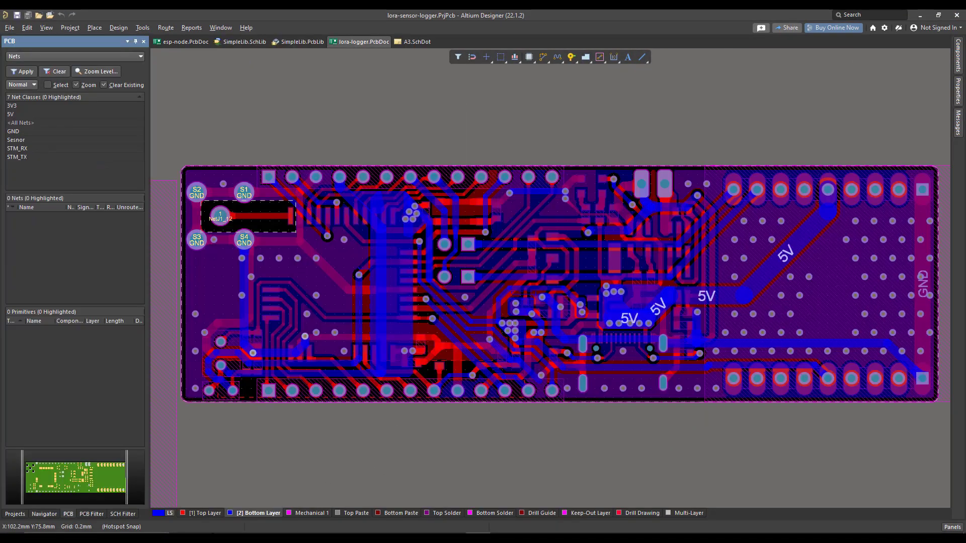
left_click(12, 106)
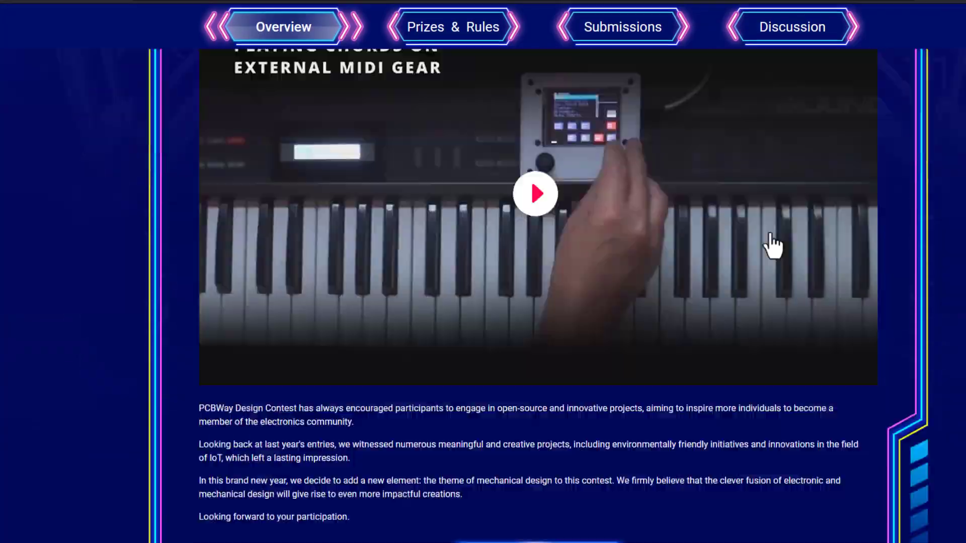
left_click(452, 26)
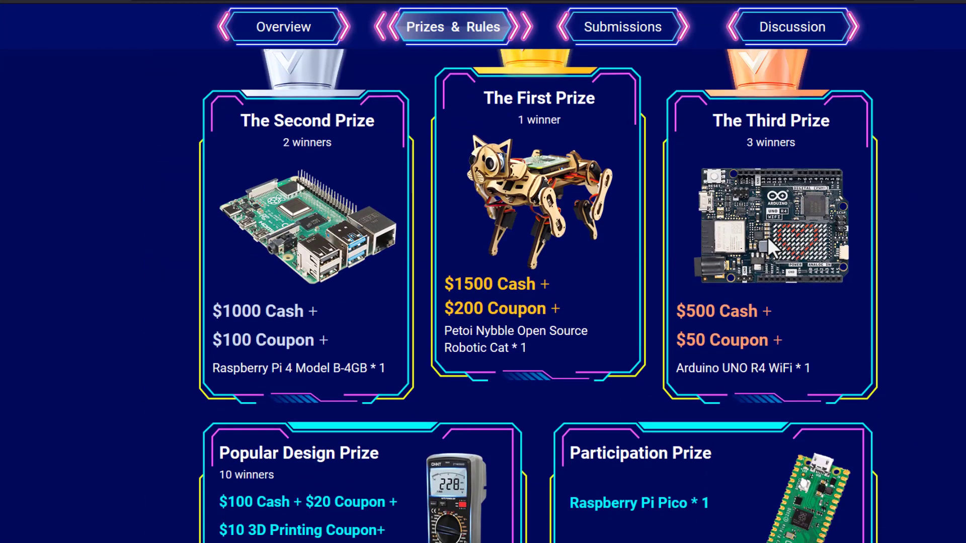
scroll("down", 3)
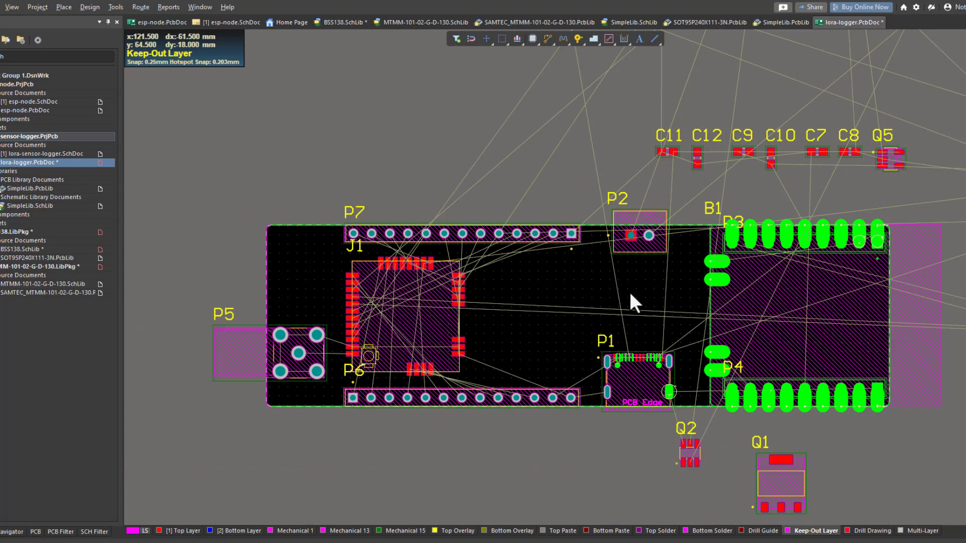
mouse_move(641, 344)
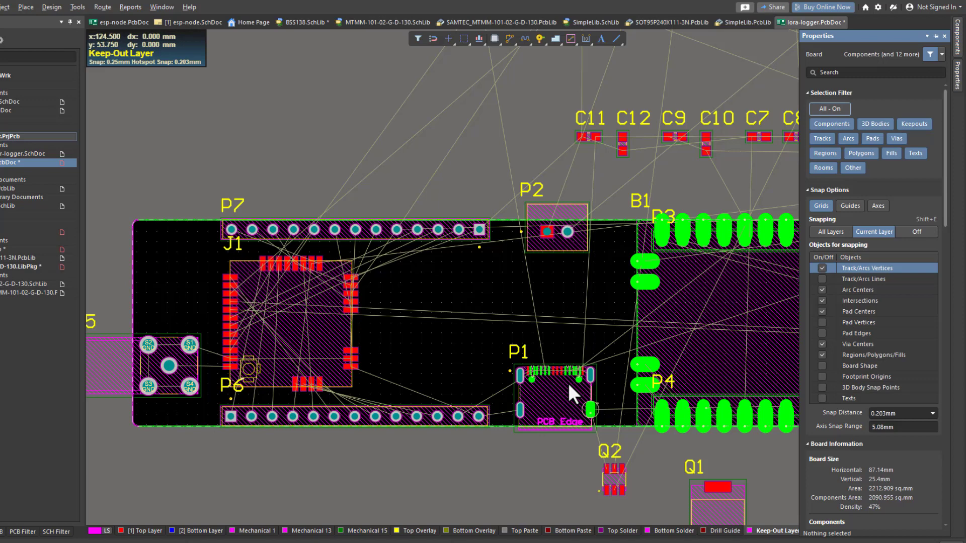
- Select the USB-C connector P1 on the board to inspect its properties
left_click(551, 395)
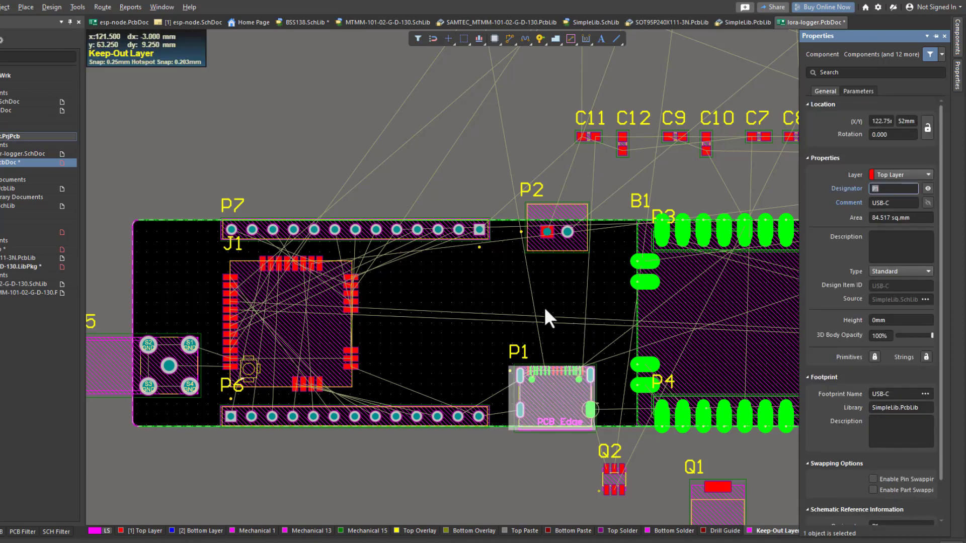
mouse_move(612, 380)
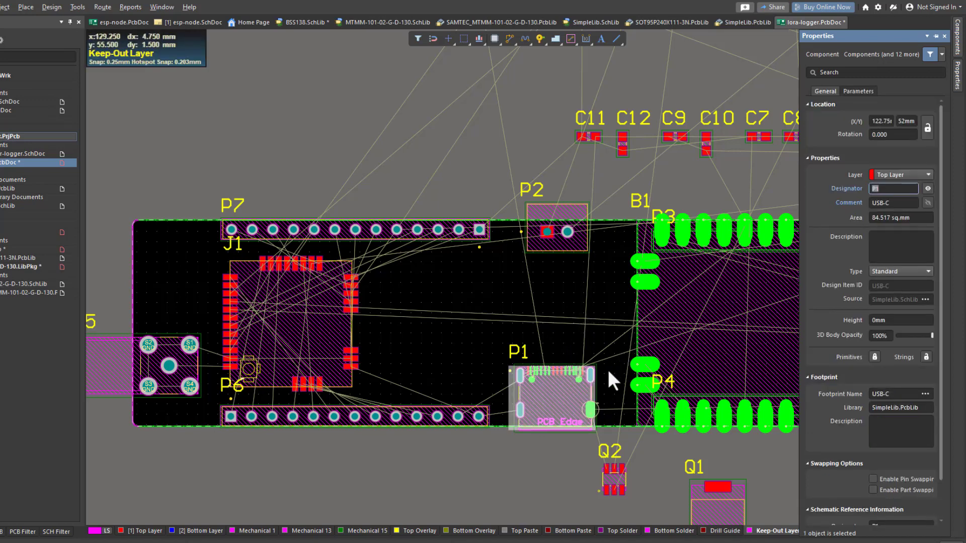
mouse_move(626, 326)
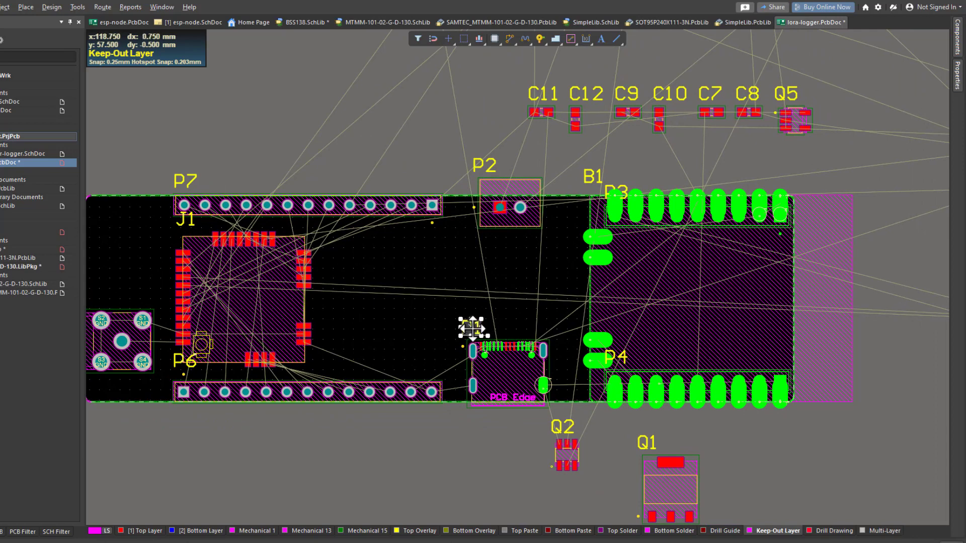
- Select all designator texts on the board via Find Similar Objects from the P1 designator
right_click(471, 330)
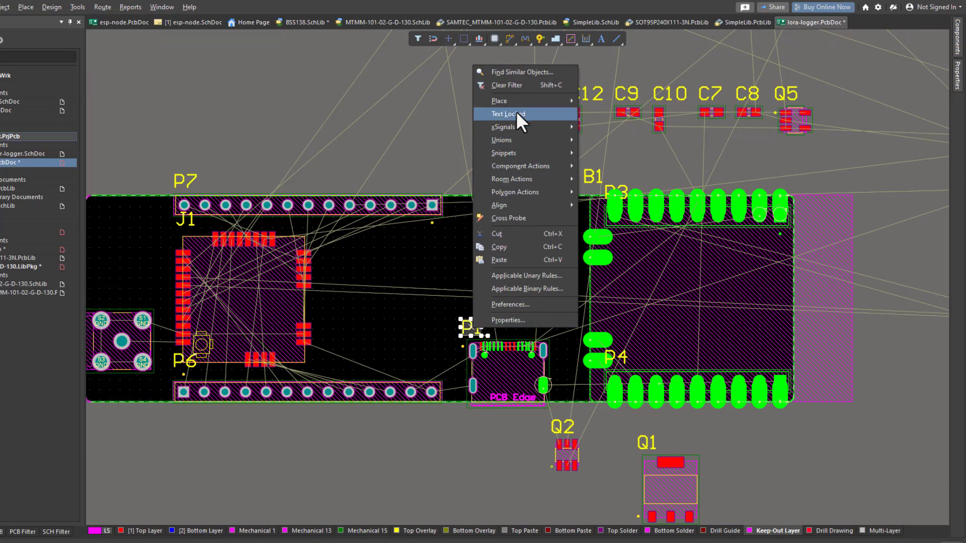
left_click(521, 71)
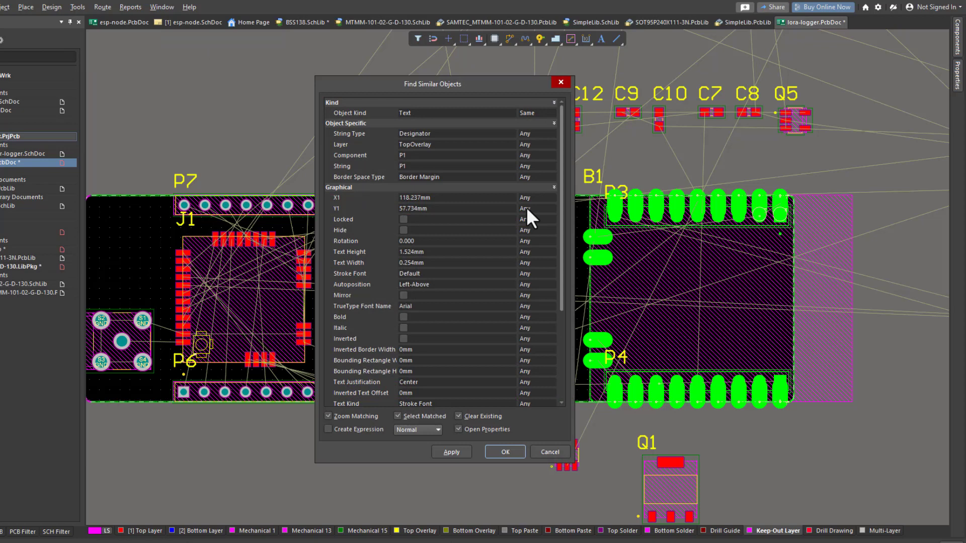
mouse_move(463, 151)
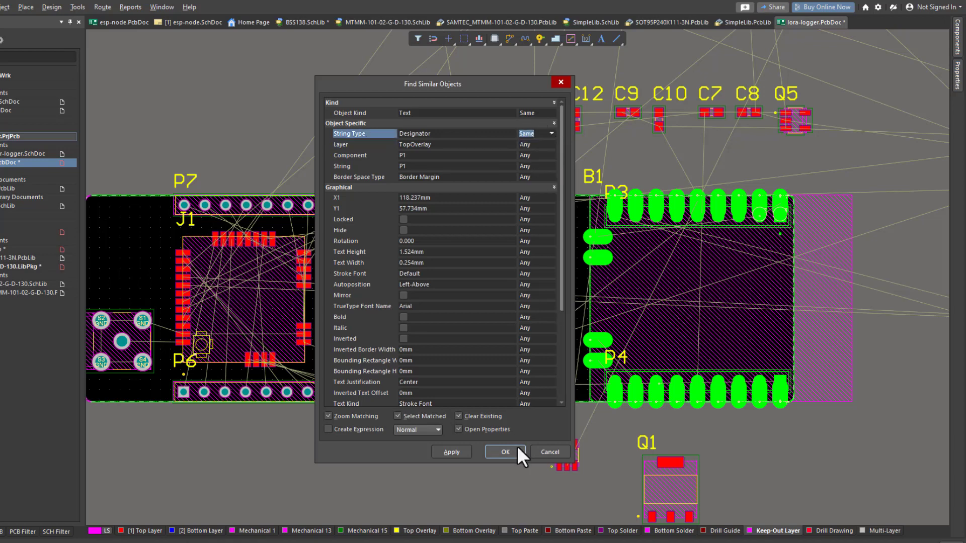
left_click(504, 452)
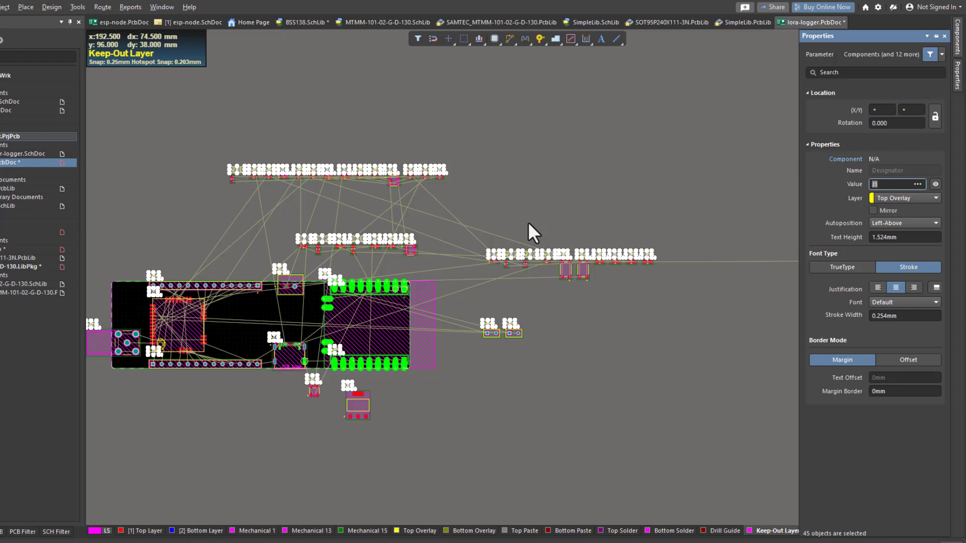
- Move the 45 selected designators from Top Overlay to the Mechanical 15 layer
left_click(937, 198)
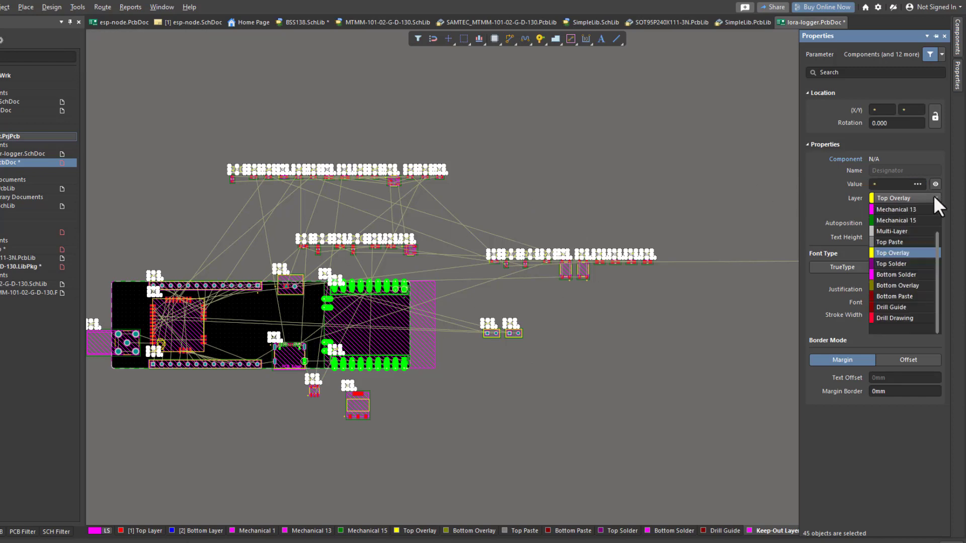
mouse_move(939, 210)
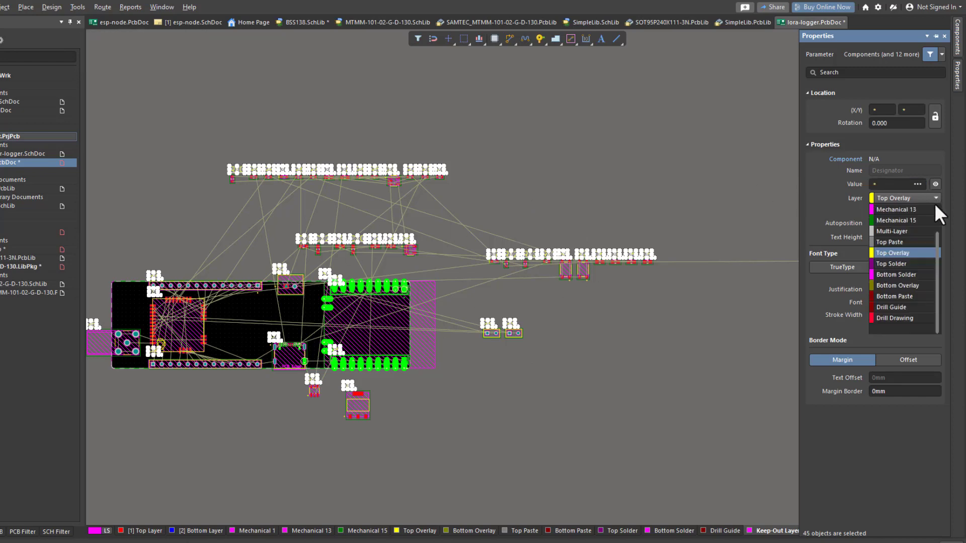
mouse_move(906, 220)
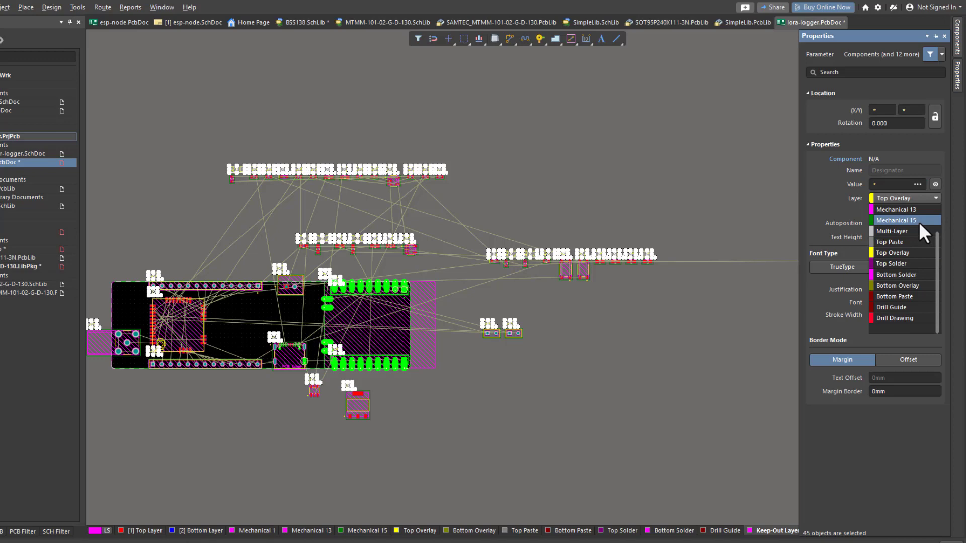
left_click(897, 221)
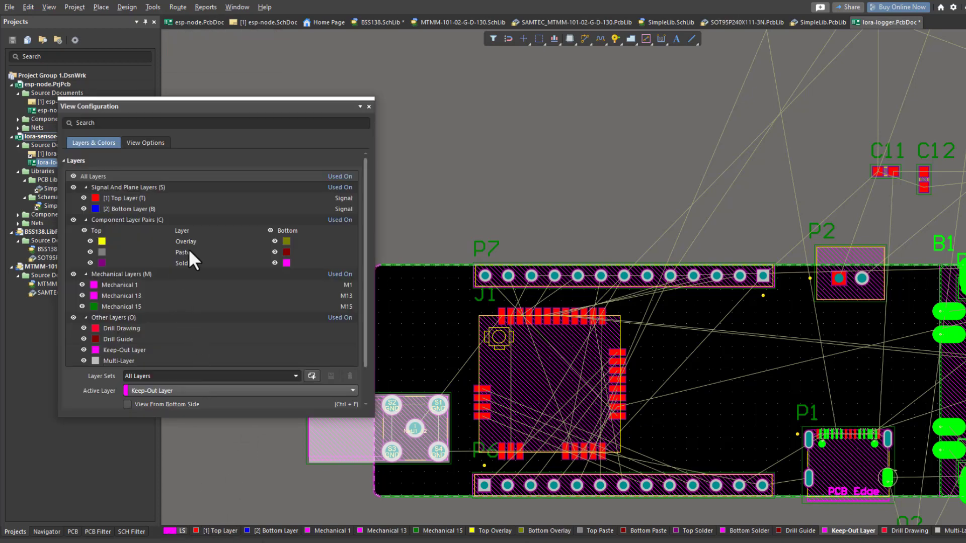
- Hide the Mechanical 15 layer and set All Objects transparency to 40% in View Configuration
left_click(144, 142)
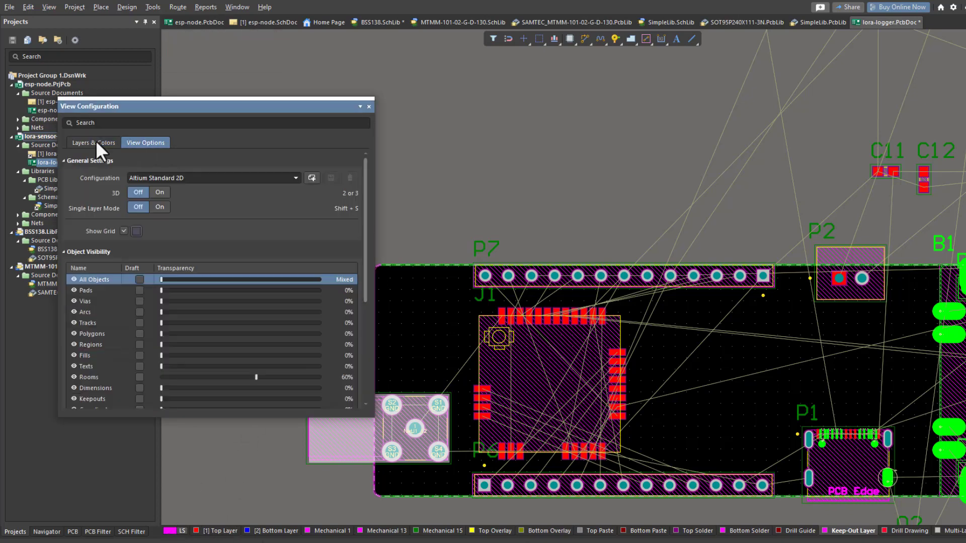
left_click(93, 142)
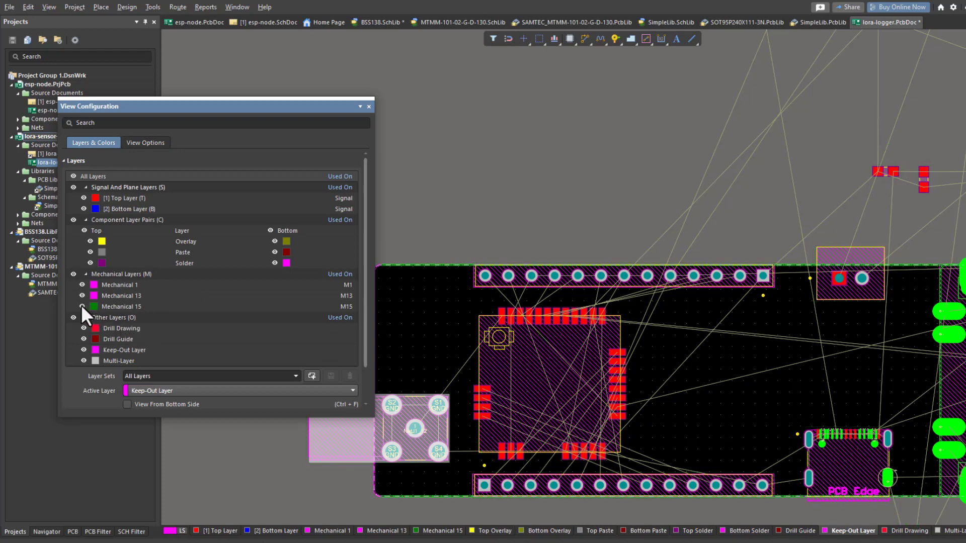
left_click(122, 306)
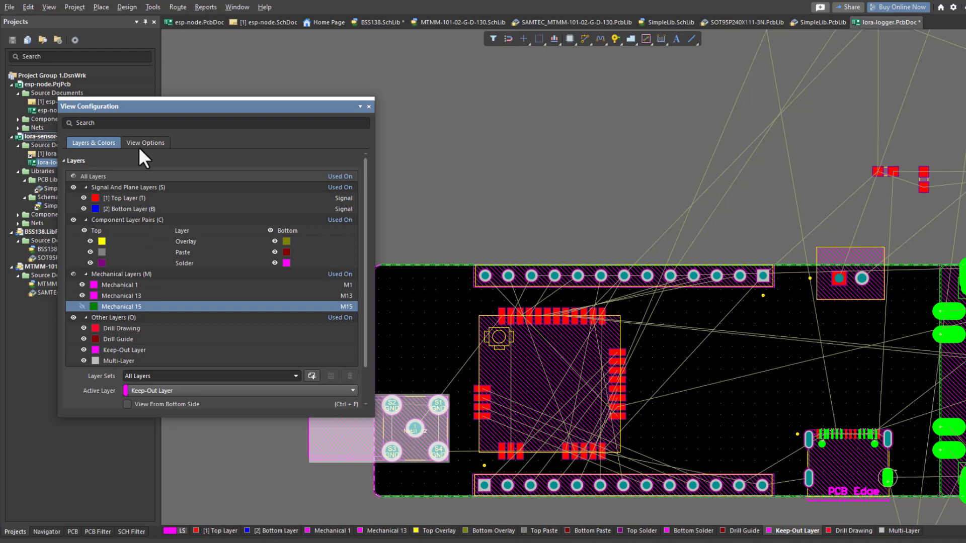
left_click(145, 142)
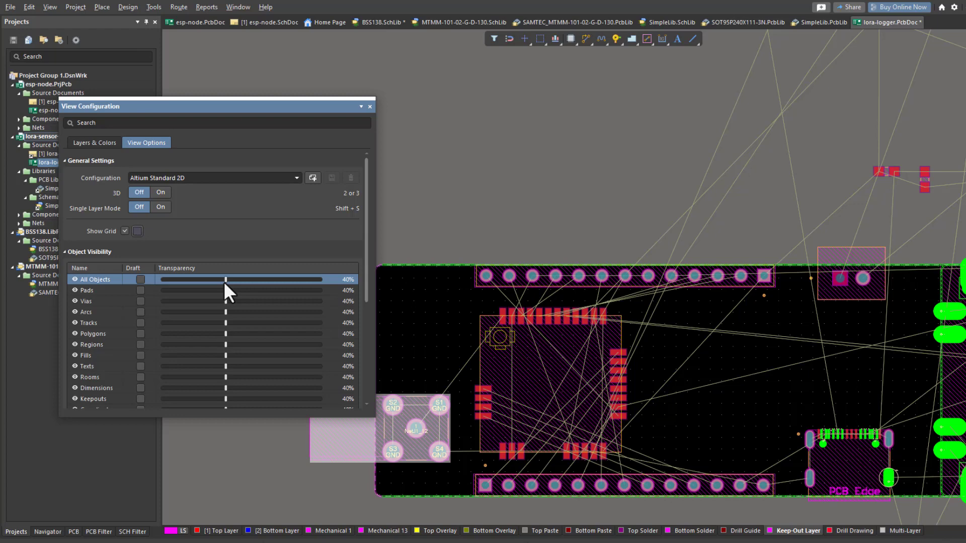
mouse_move(248, 273)
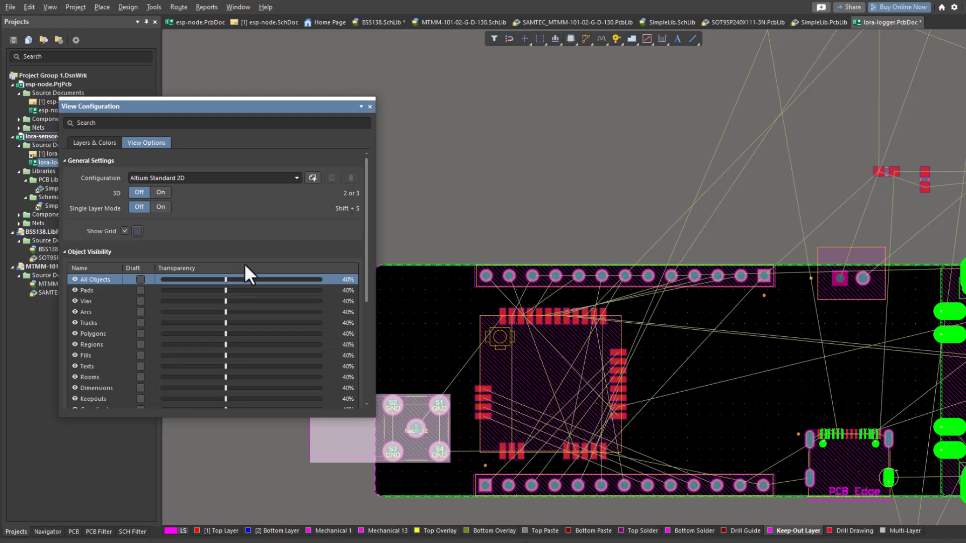
mouse_move(375, 122)
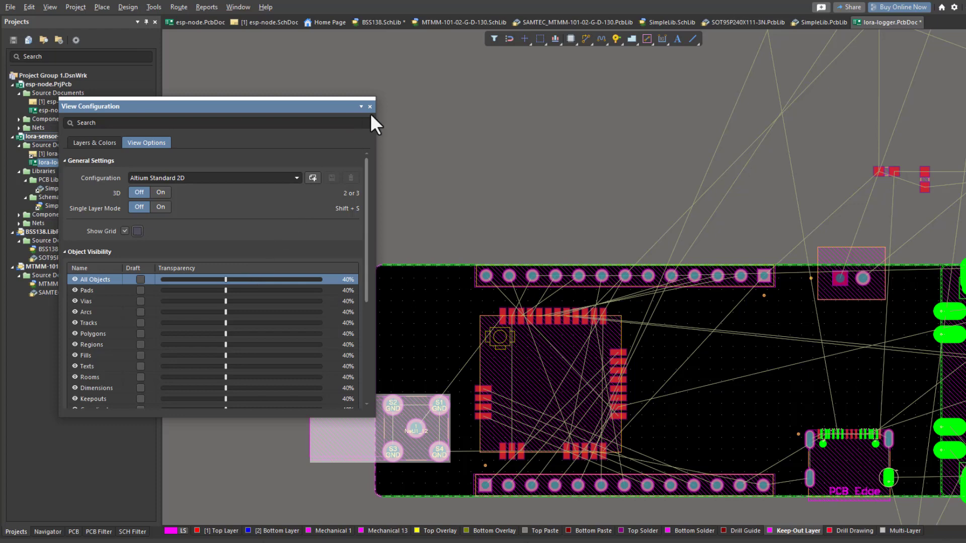
left_click(370, 105)
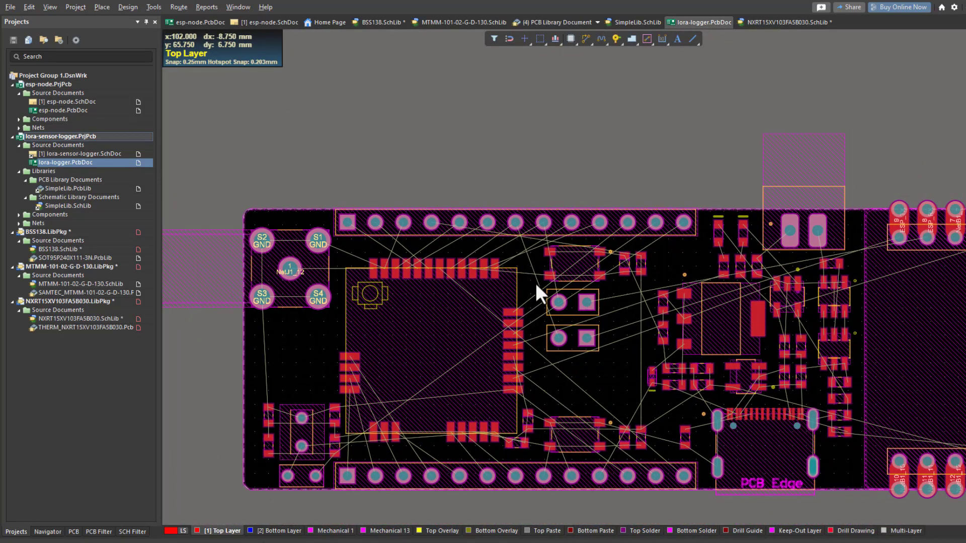
- Arrange the remaining capacitors and transistors inside the lora-logger board outline
left_click(800, 531)
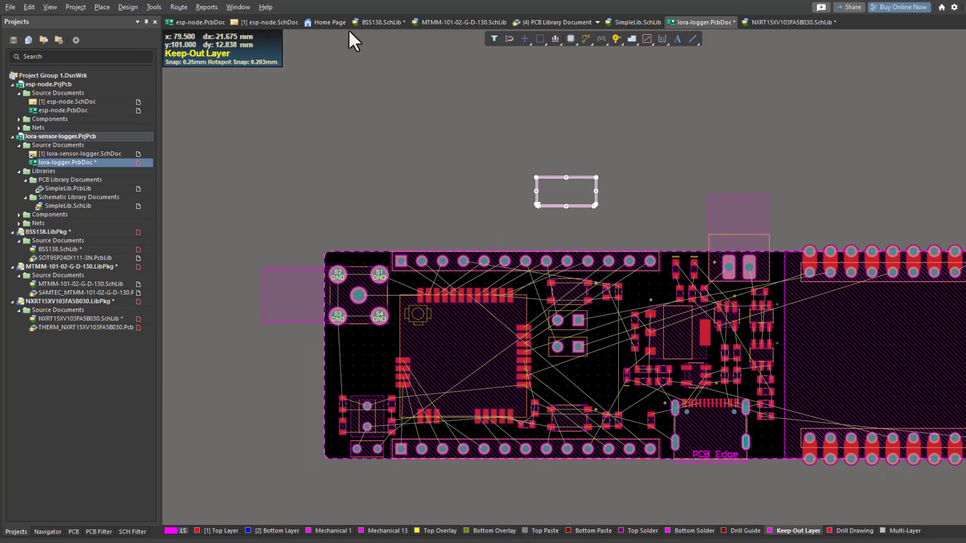
mouse_move(142, 53)
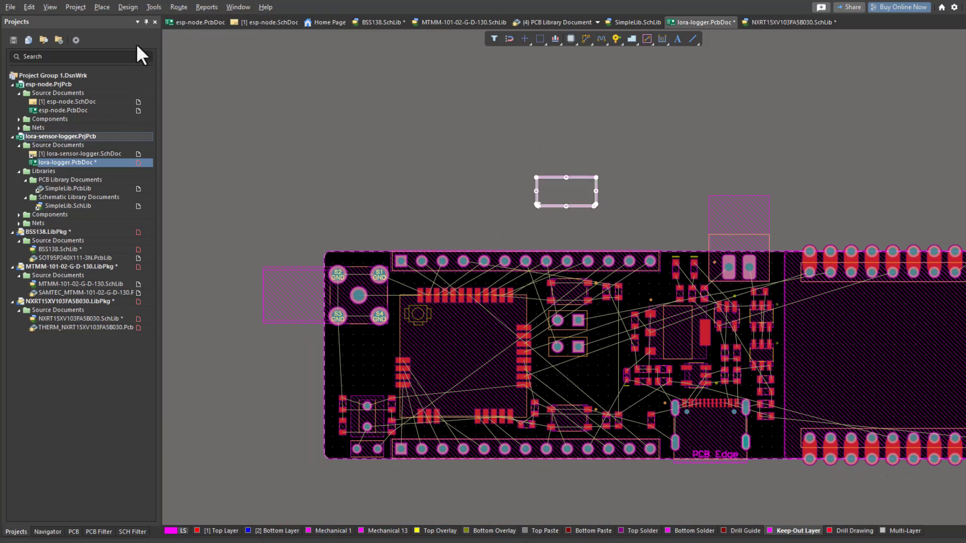
- Define the board shape from the selected keep-out rectangle, then undo it with Ctrl+Z
left_click(128, 7)
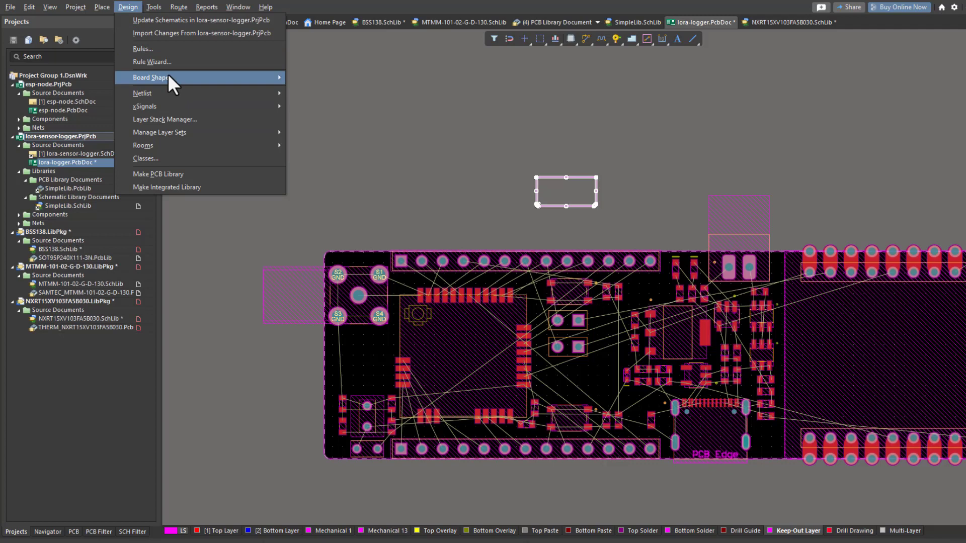
mouse_move(151, 77)
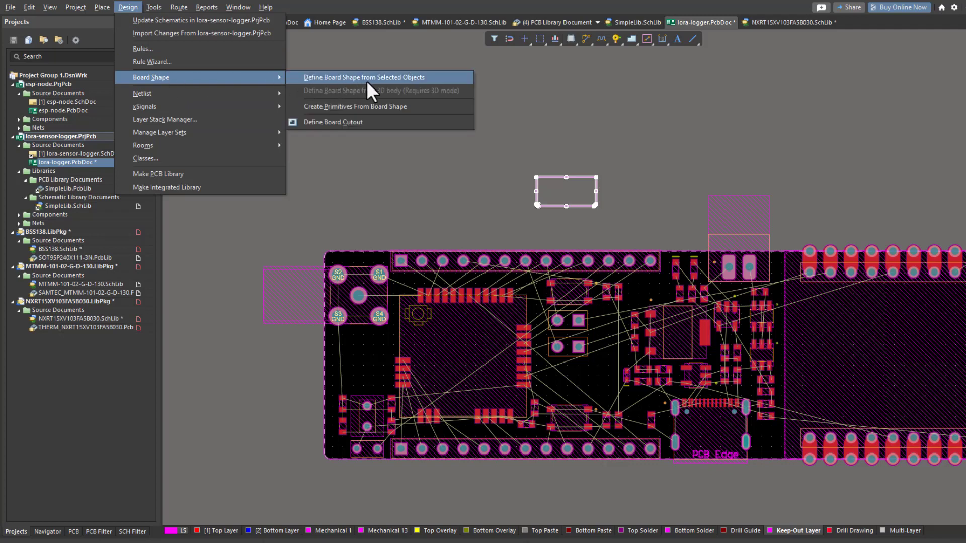
left_click(364, 78)
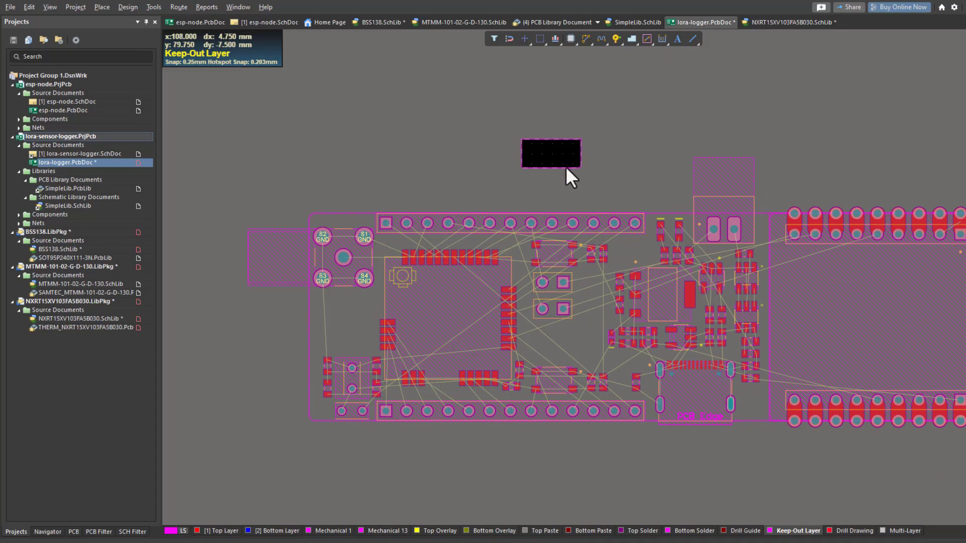
mouse_move(693, 262)
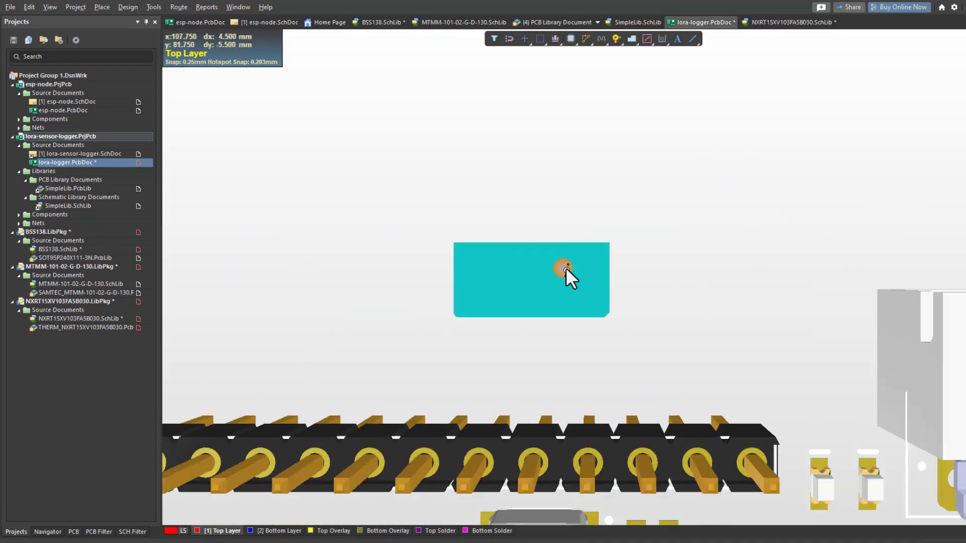
key("ctrl+z")
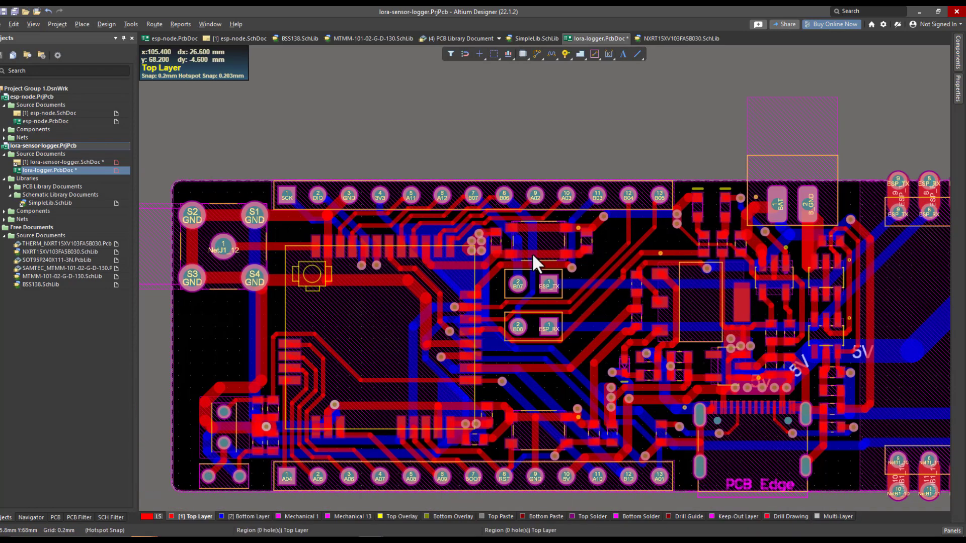
mouse_move(549, 368)
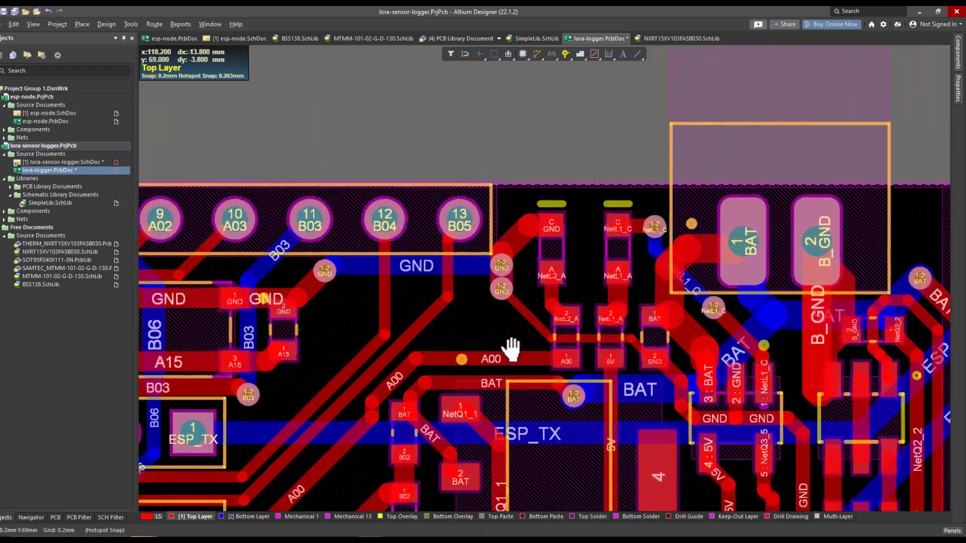
- Extend the selection with Tab to every routed trace on the board
key("Tab")
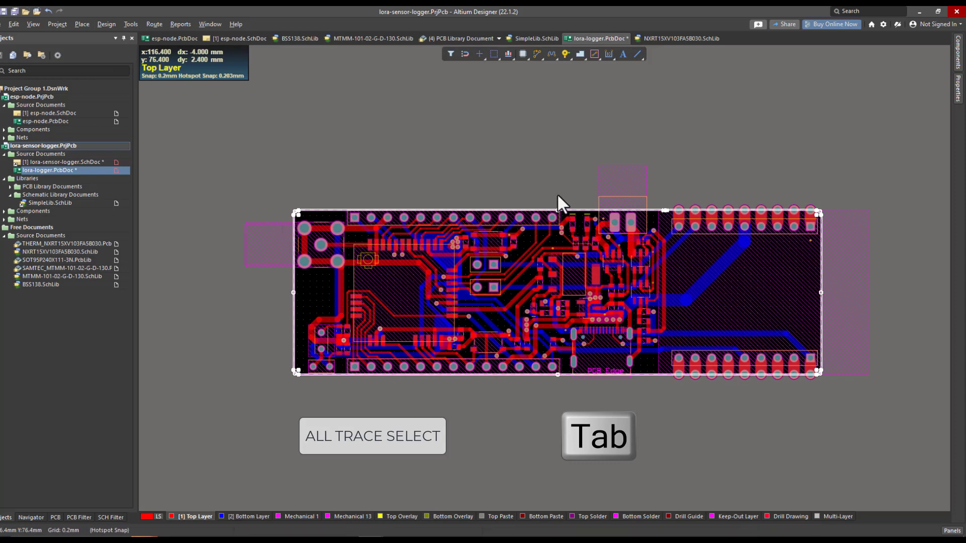
mouse_move(764, 191)
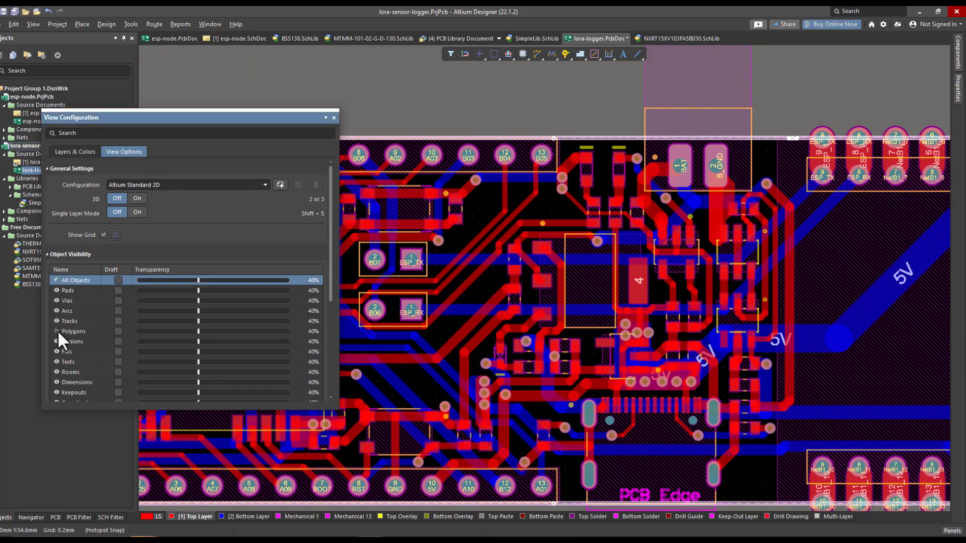
- Enable polygon visibility and create a top-layer polygon pour from the selected primitives
left_click(333, 118)
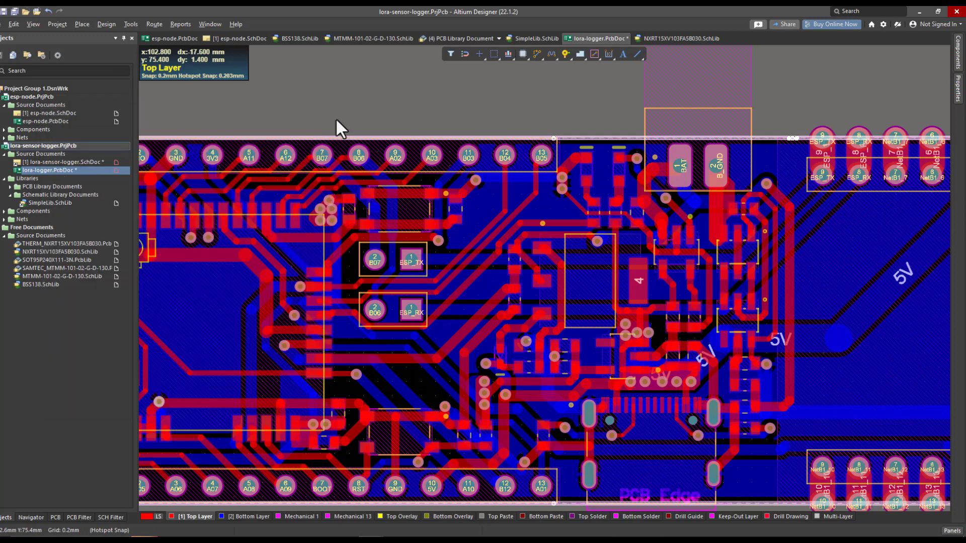
mouse_move(589, 274)
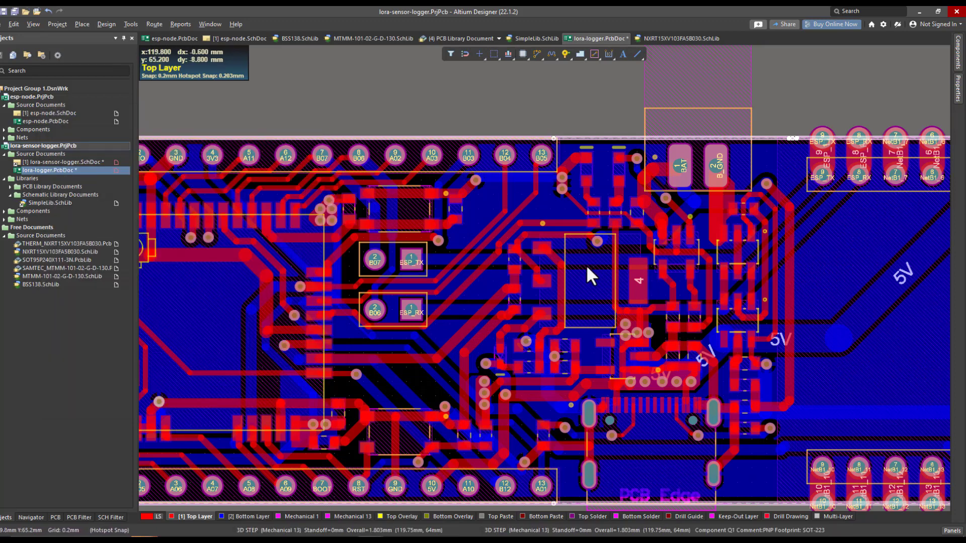
mouse_move(266, 395)
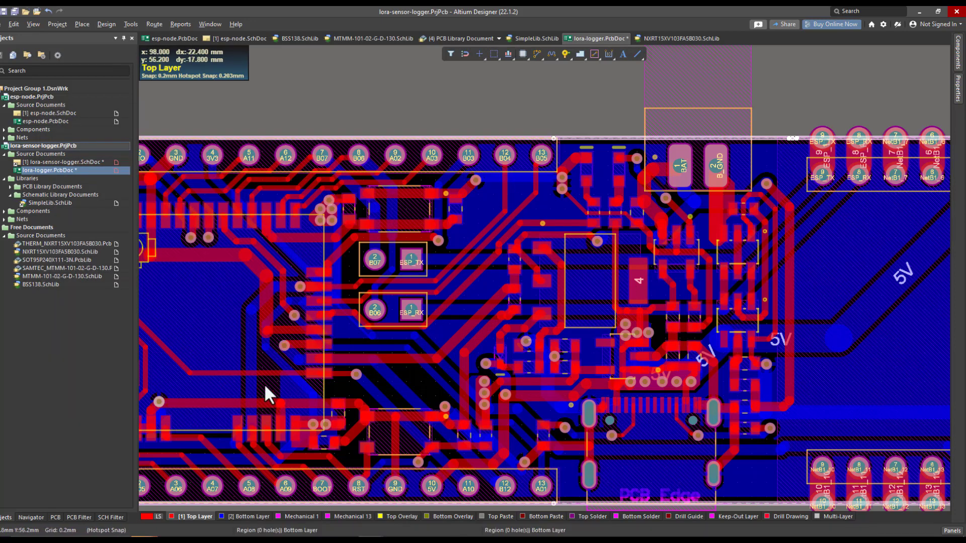
left_click(130, 23)
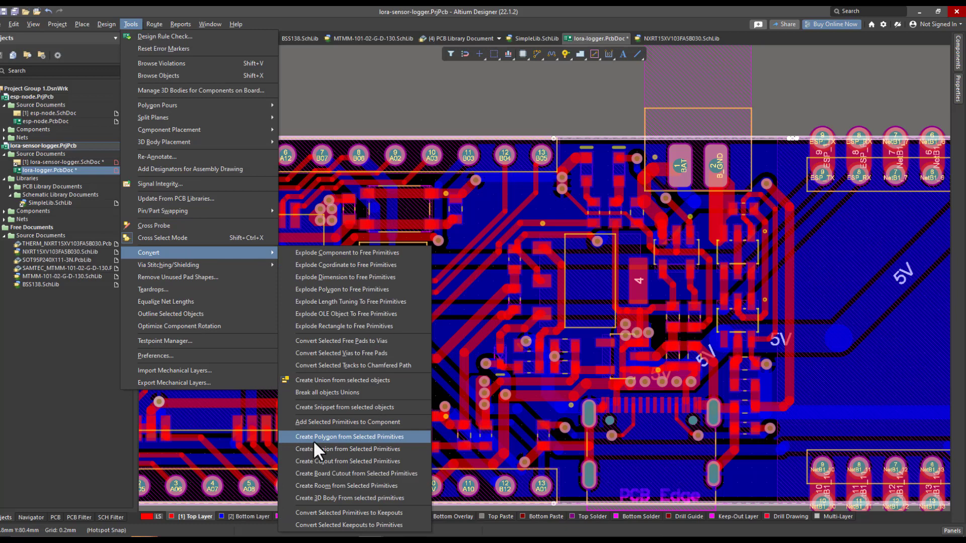
mouse_move(356, 449)
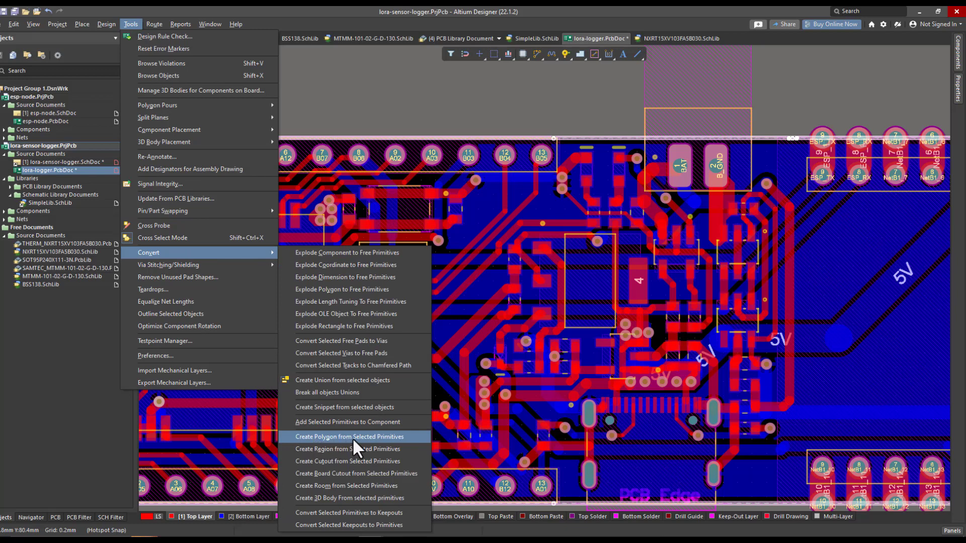
left_click(349, 436)
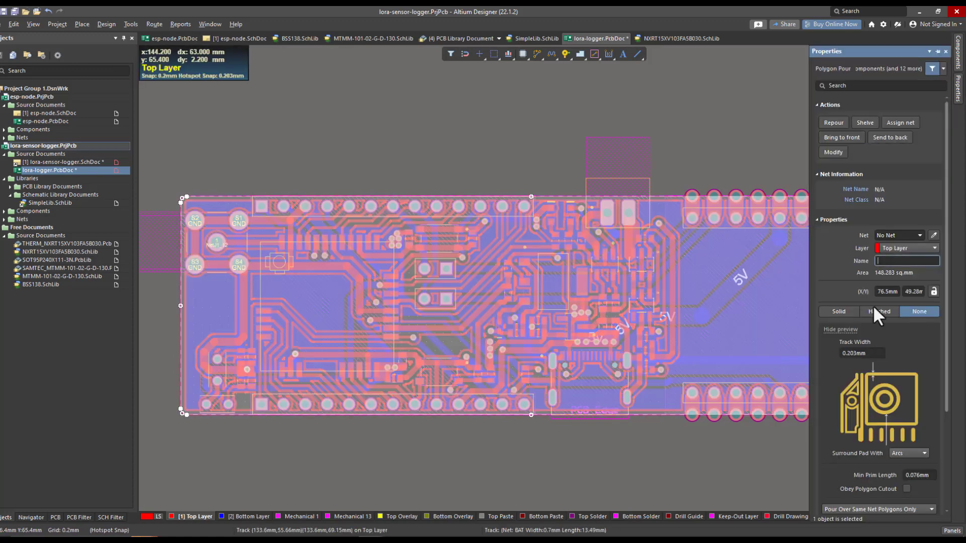
- Make the pour solid on net GND, pouring over all same-net objects with dead copper removed, and repour
left_click(838, 310)
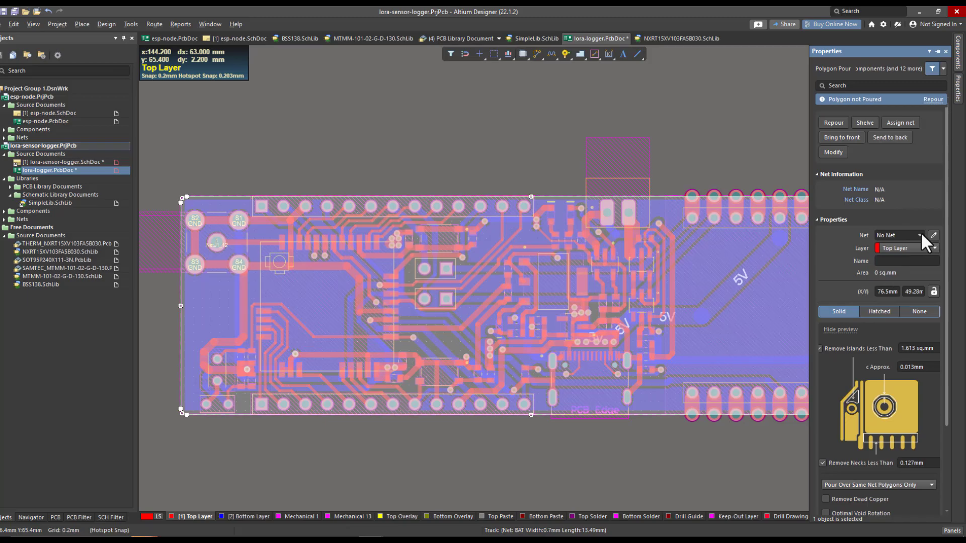
left_click(934, 236)
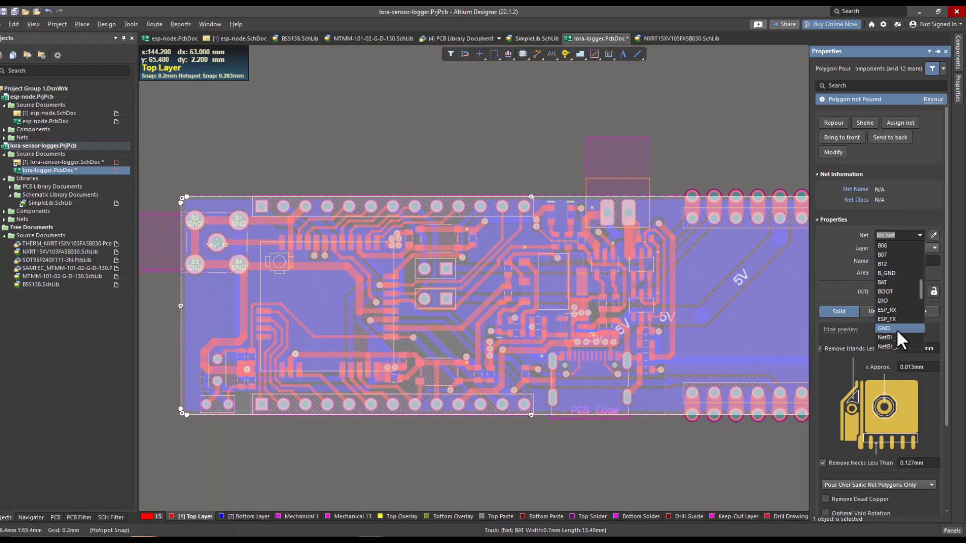
left_click(883, 328)
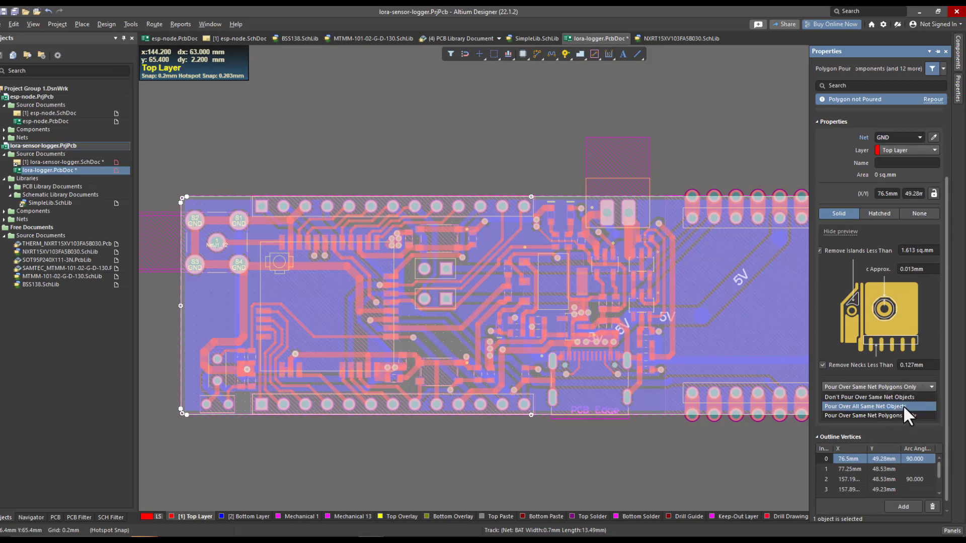
mouse_move(912, 416)
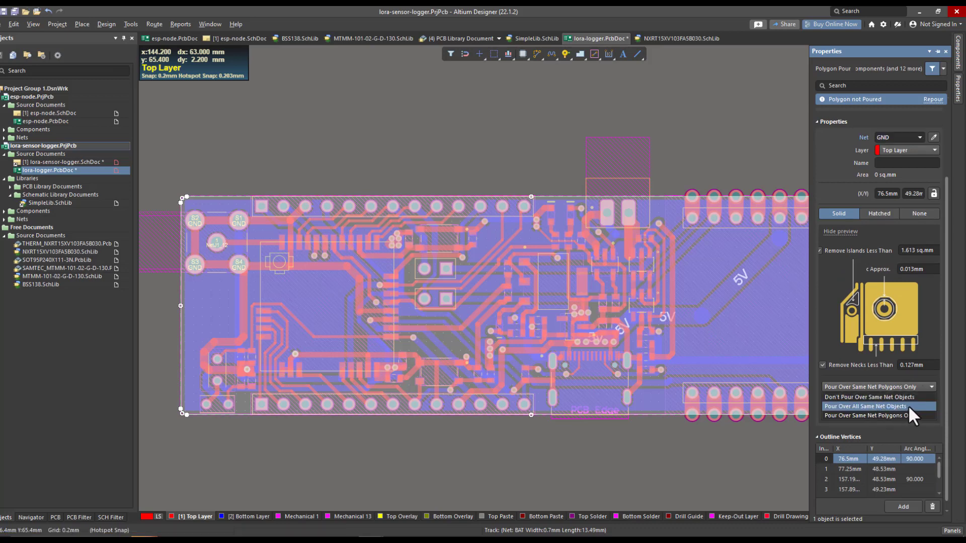
left_click(866, 405)
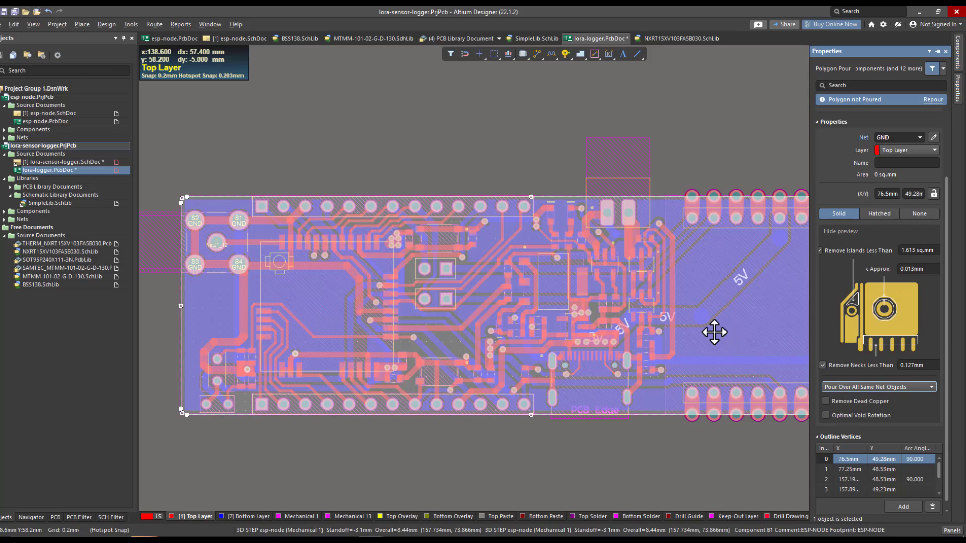
mouse_move(847, 409)
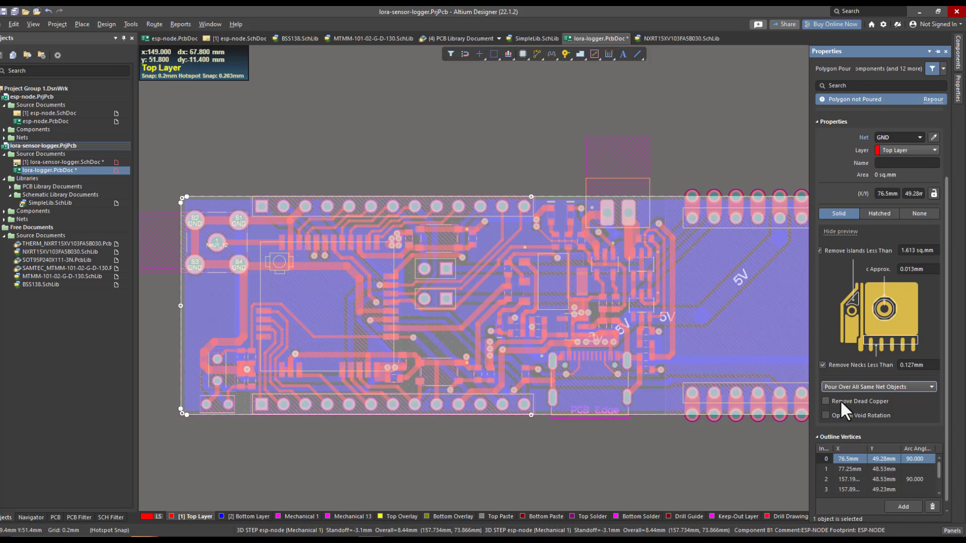
mouse_move(862, 411)
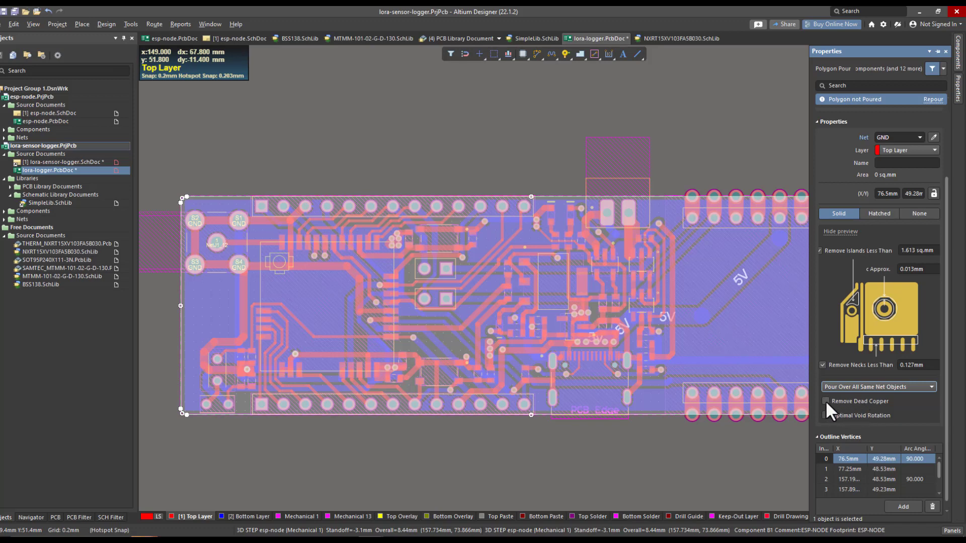
left_click(825, 401)
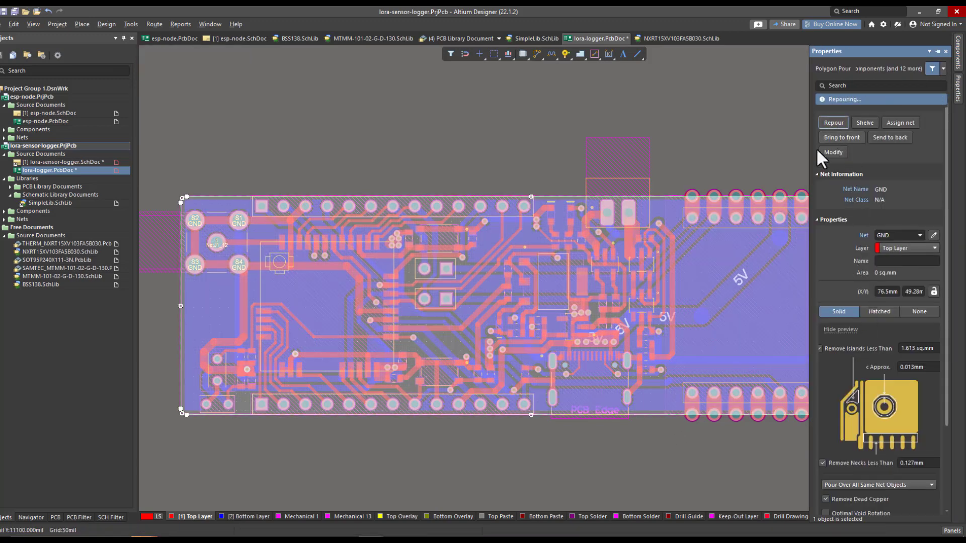
left_click(833, 121)
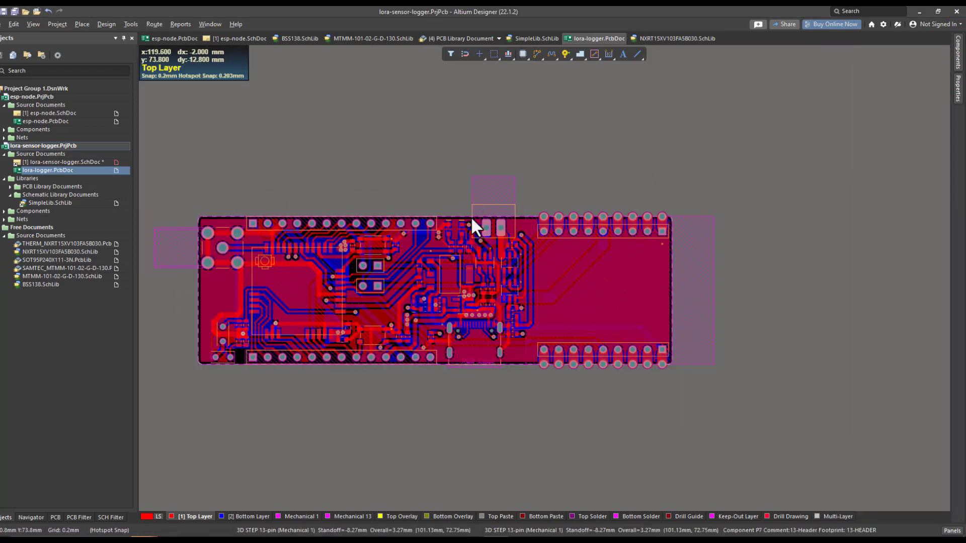
mouse_move(196, 297)
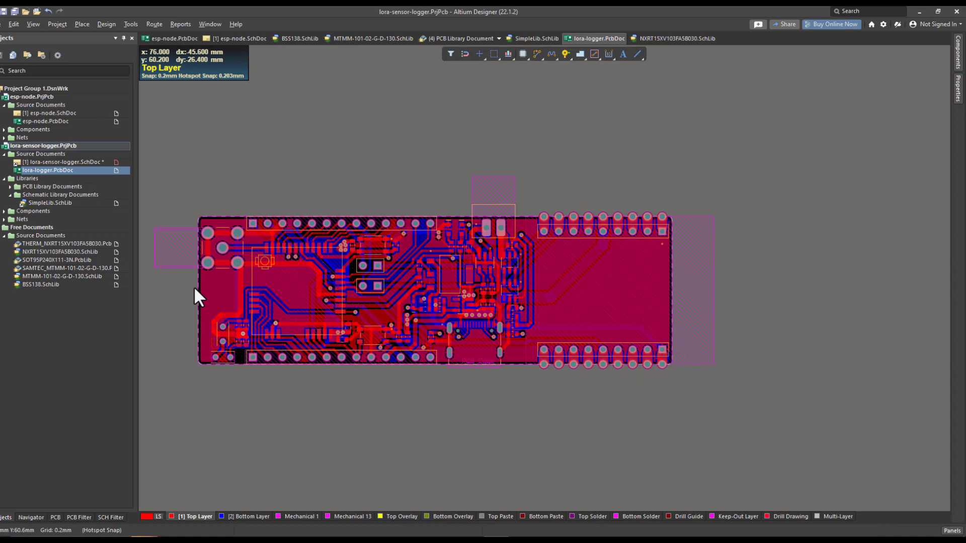
mouse_move(685, 262)
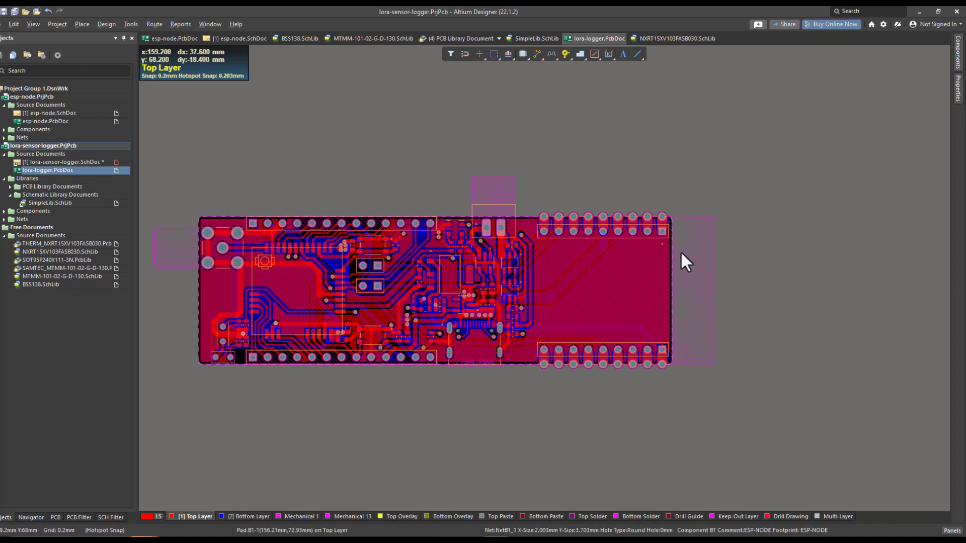
mouse_move(514, 340)
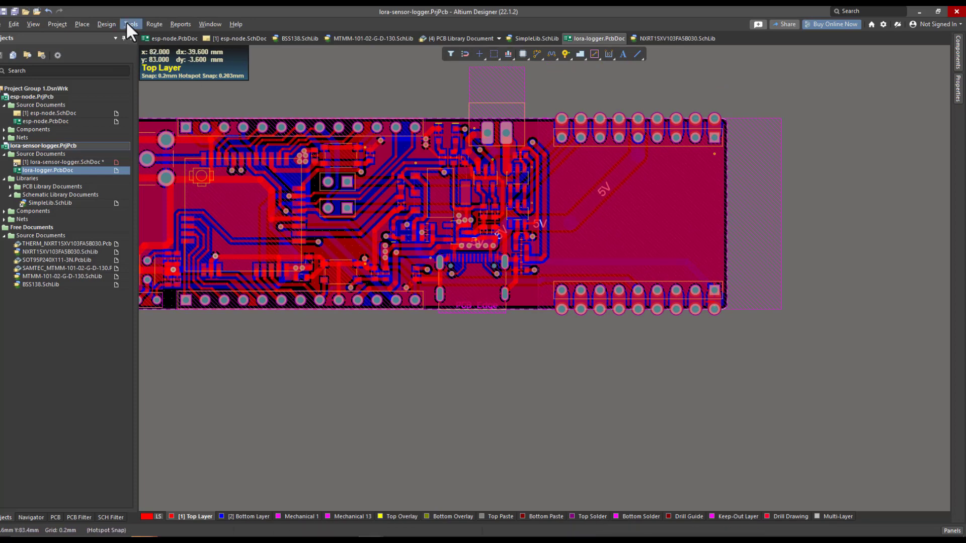
- Configure stitching vias on the GND net with 0.4mm hole, 0.8mm diameter and grid 1
left_click(130, 24)
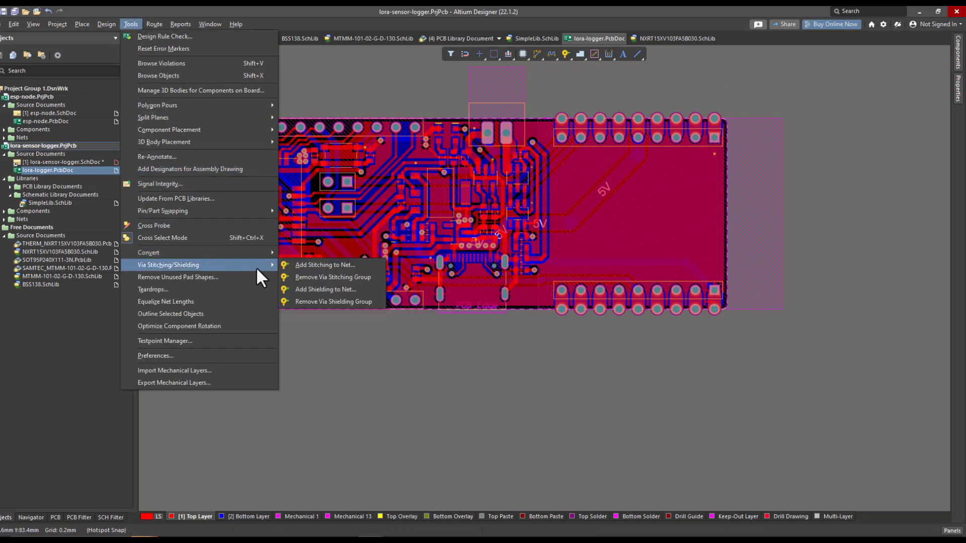
left_click(324, 265)
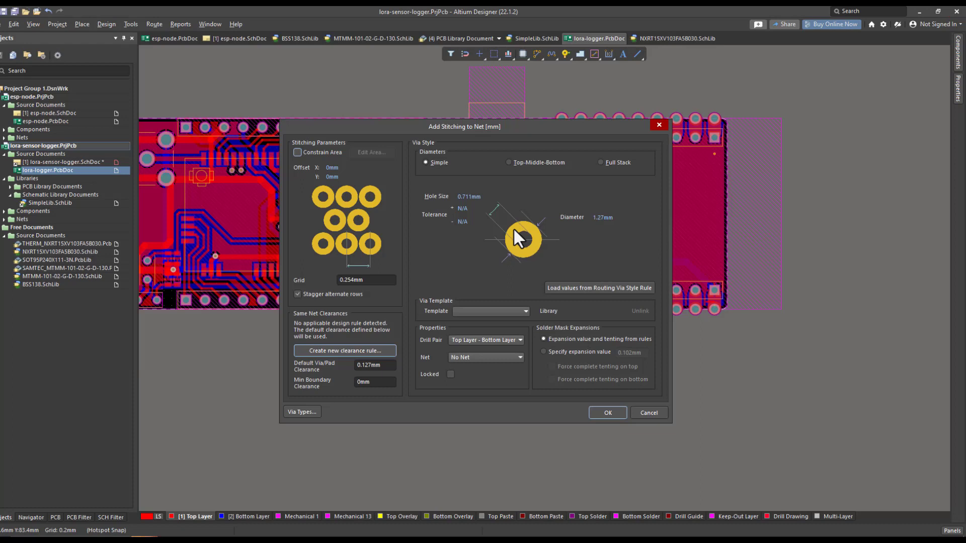
mouse_move(507, 369)
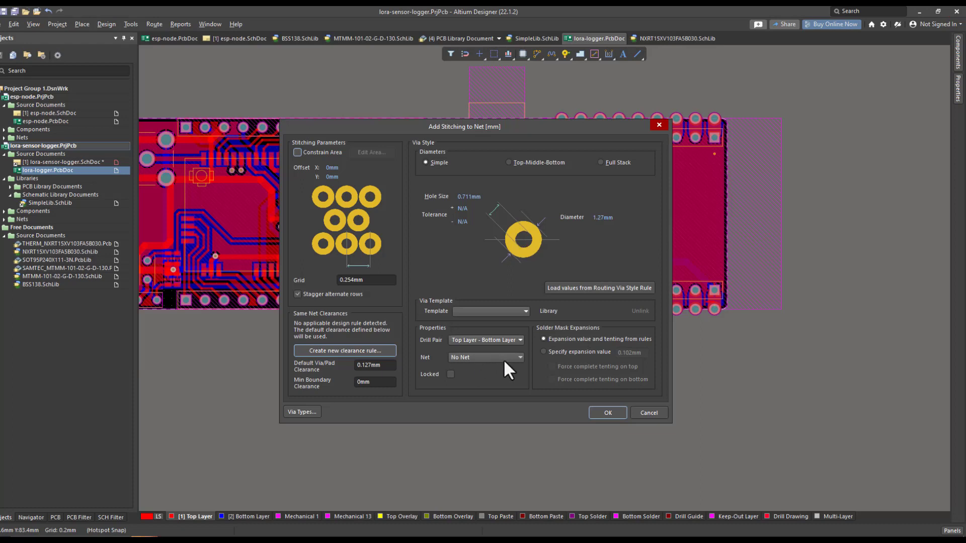
left_click(519, 358)
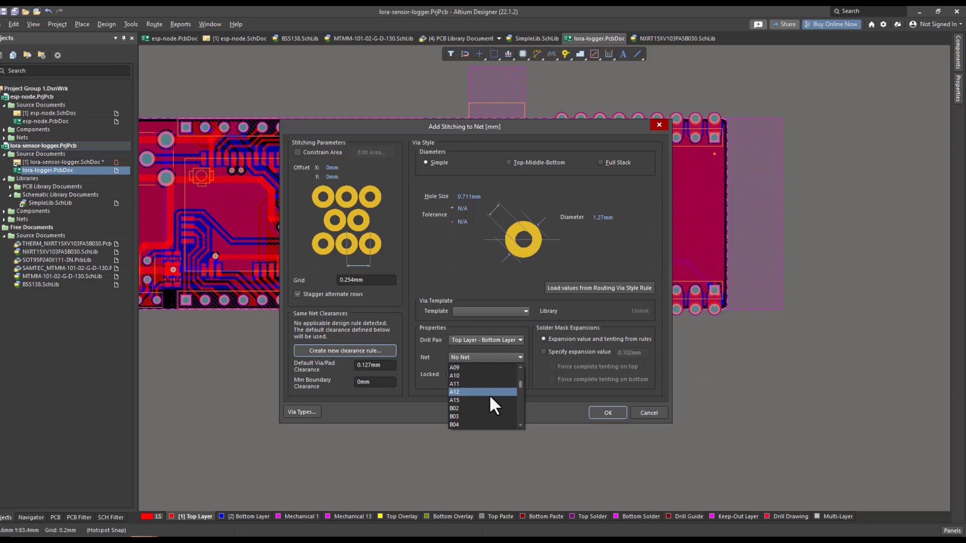
scroll("down", 3)
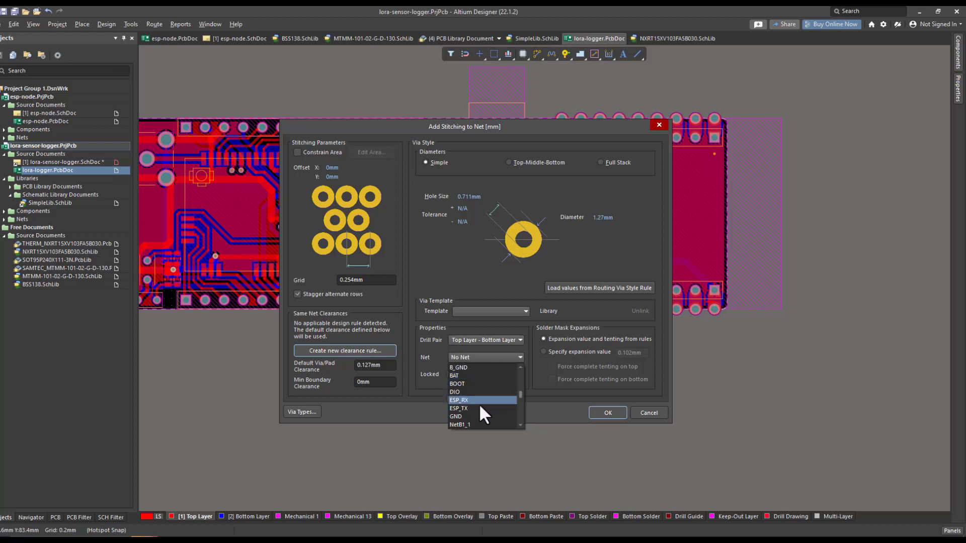
left_click(455, 391)
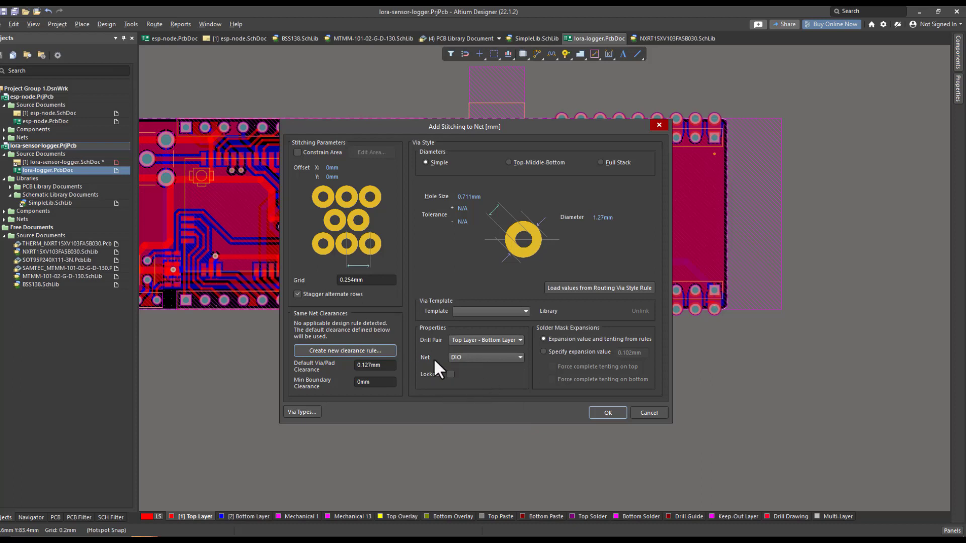
left_click(485, 357)
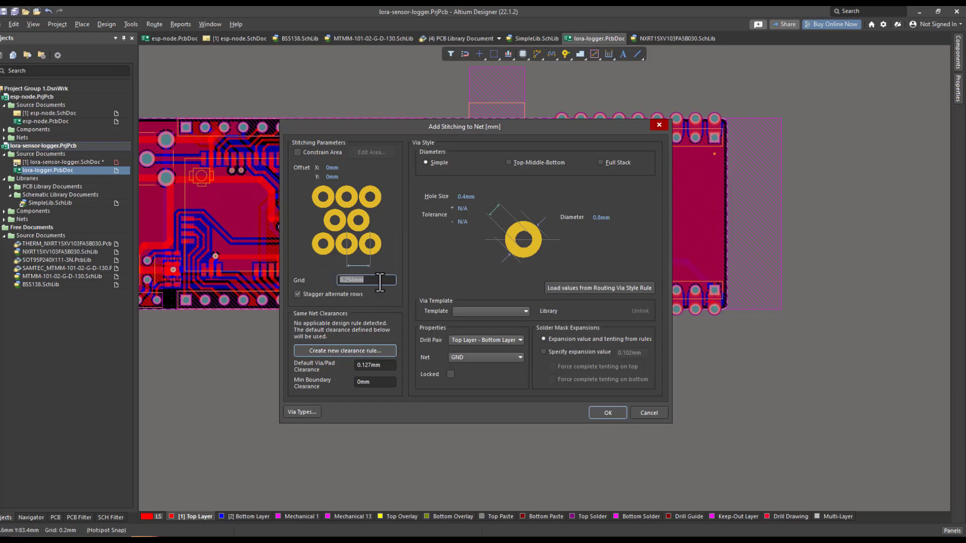
type("1")
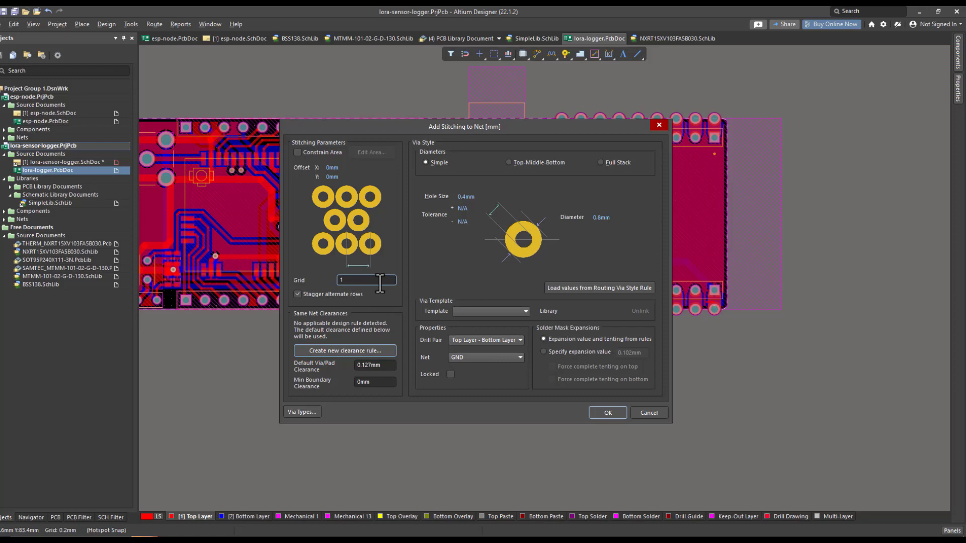
- Apply the stitching, adding 260 GND vias to the board, and dismiss the count notice
left_click(605, 412)
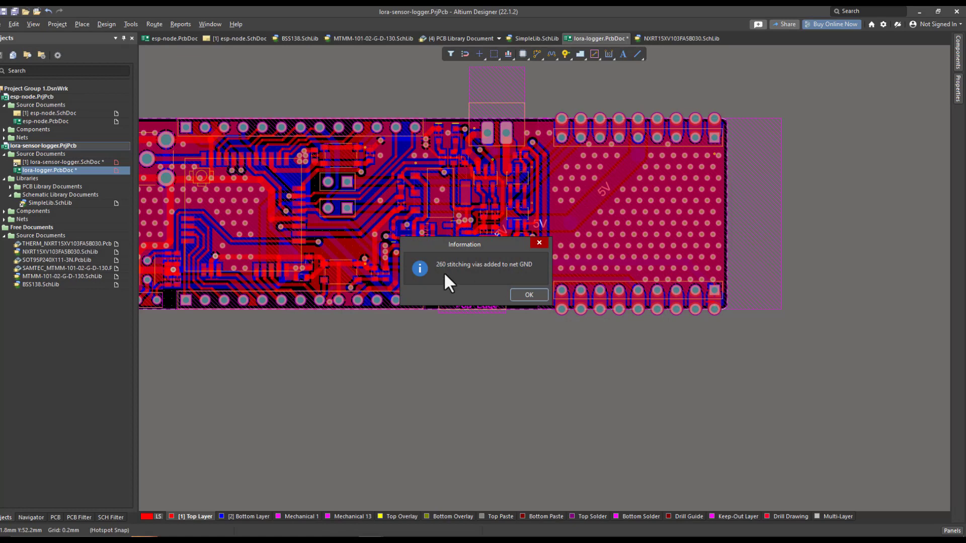
mouse_move(449, 282)
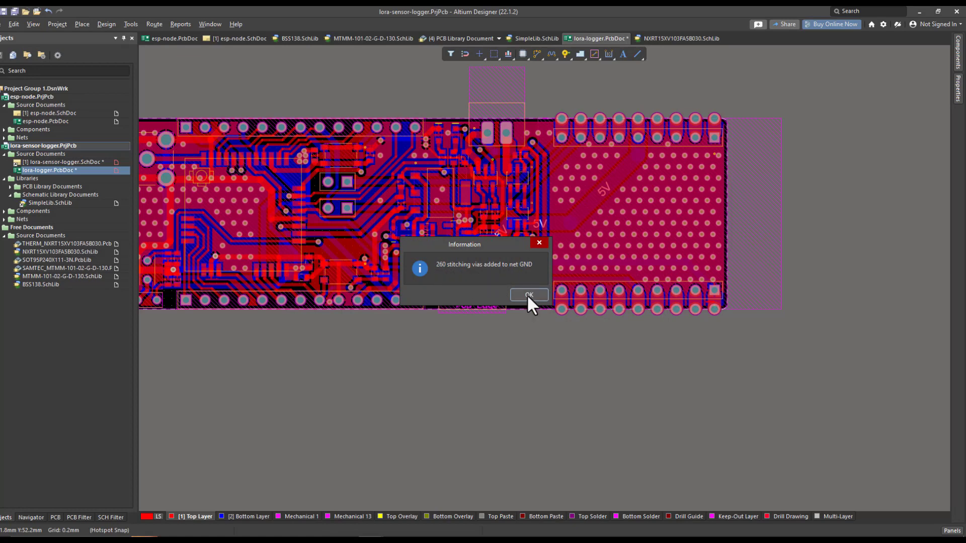
left_click(528, 295)
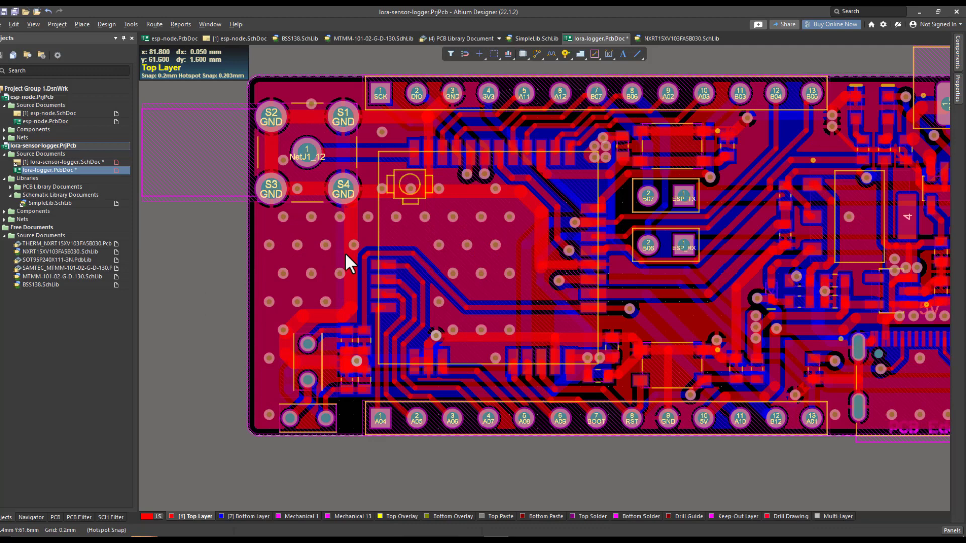
mouse_move(310, 258)
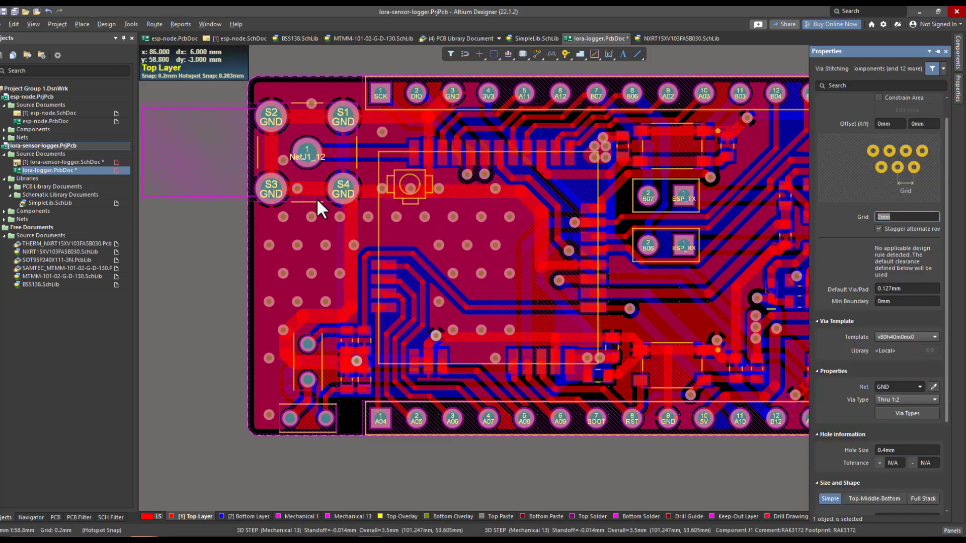
mouse_move(154, 24)
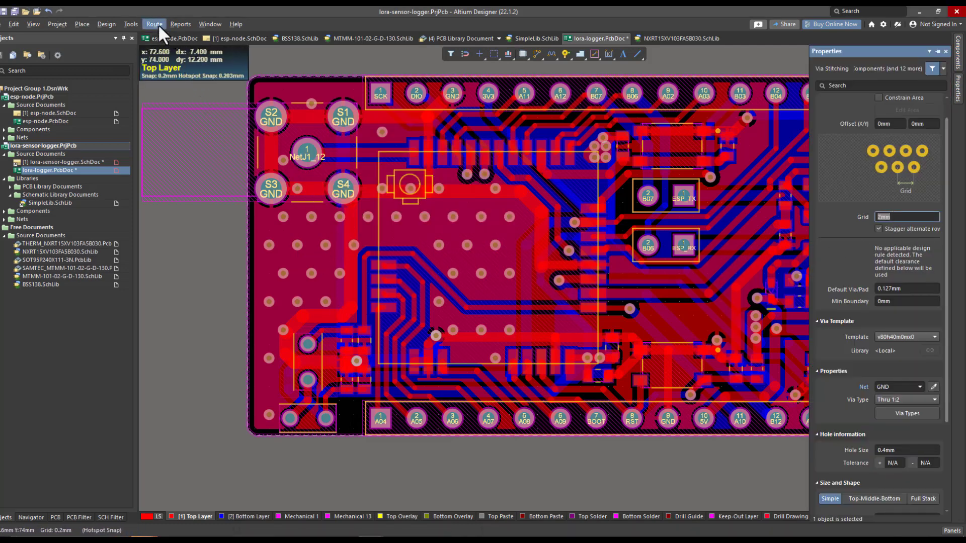
- Reapply GND stitching at a 2mm staggered grid with forced complete tenting on top and bottom
left_click(129, 24)
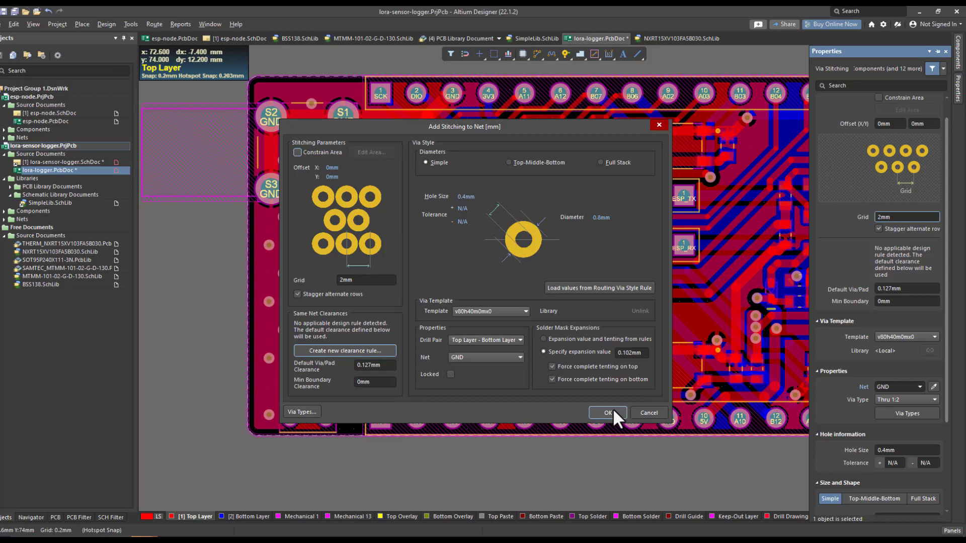
left_click(606, 412)
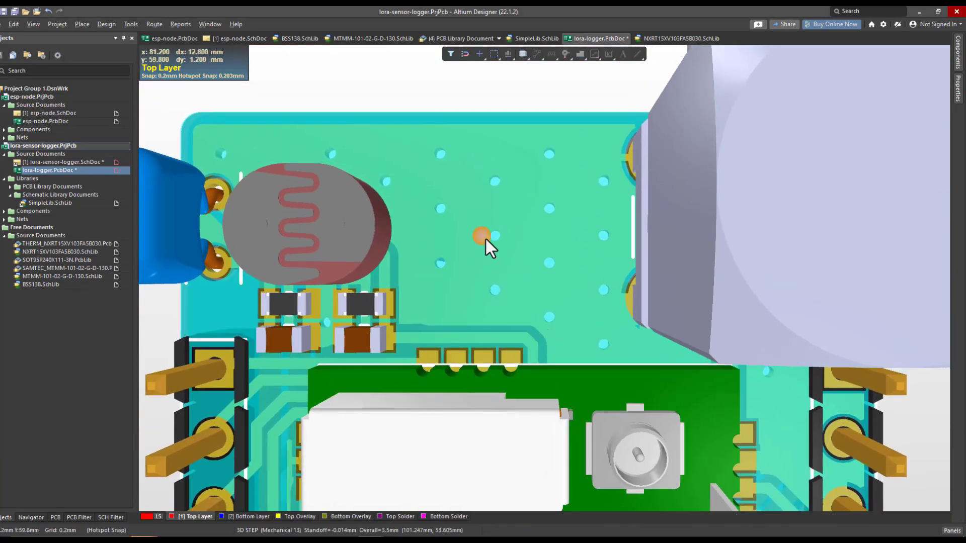
mouse_move(572, 308)
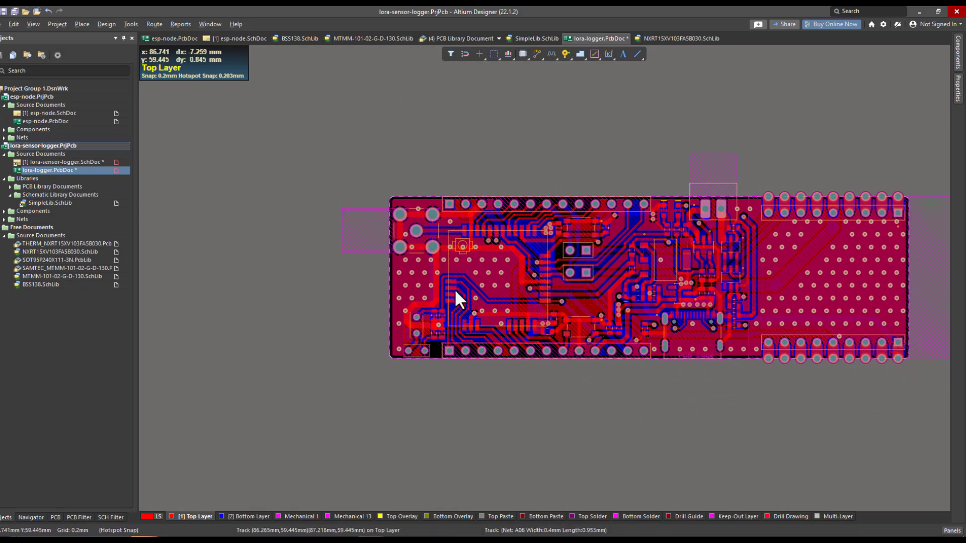
left_click_drag(459, 302, 415, 302)
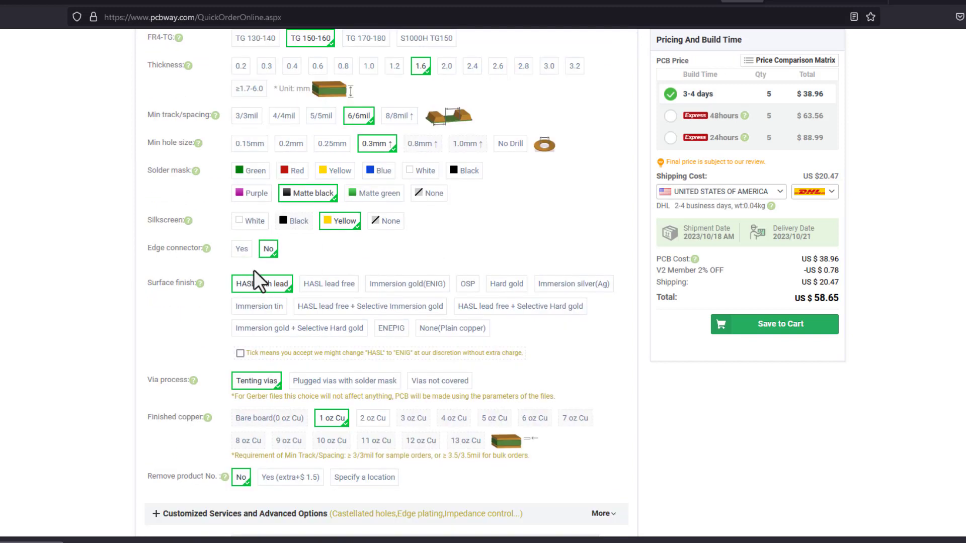
mouse_move(216, 283)
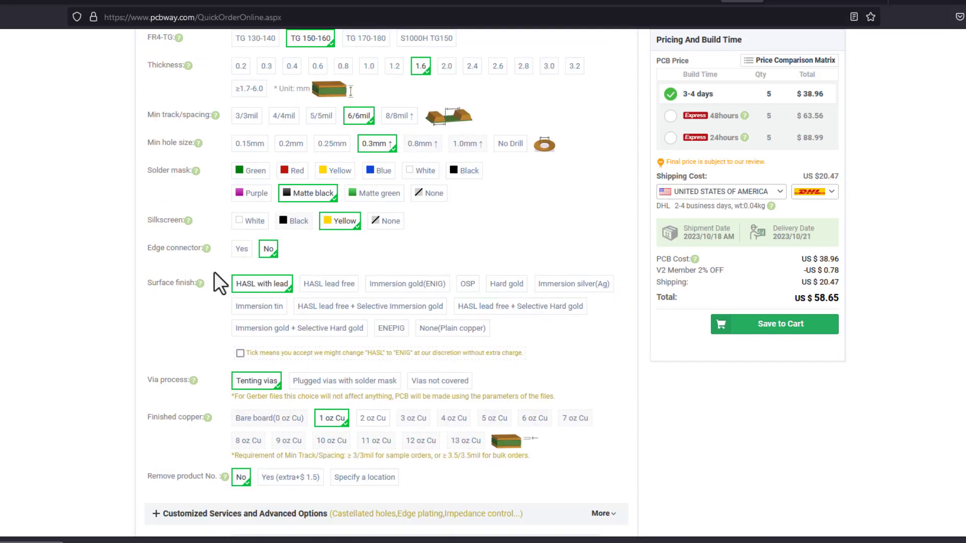